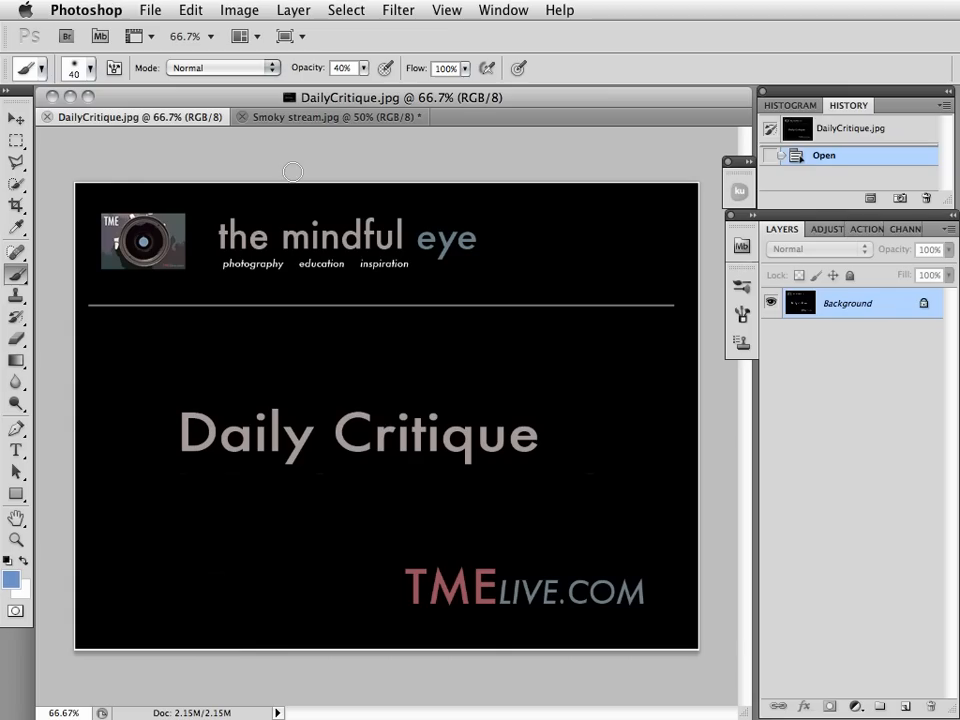
- Make Smoky stream.jpg the active document instead of the Daily Critique title card
left_click(320, 116)
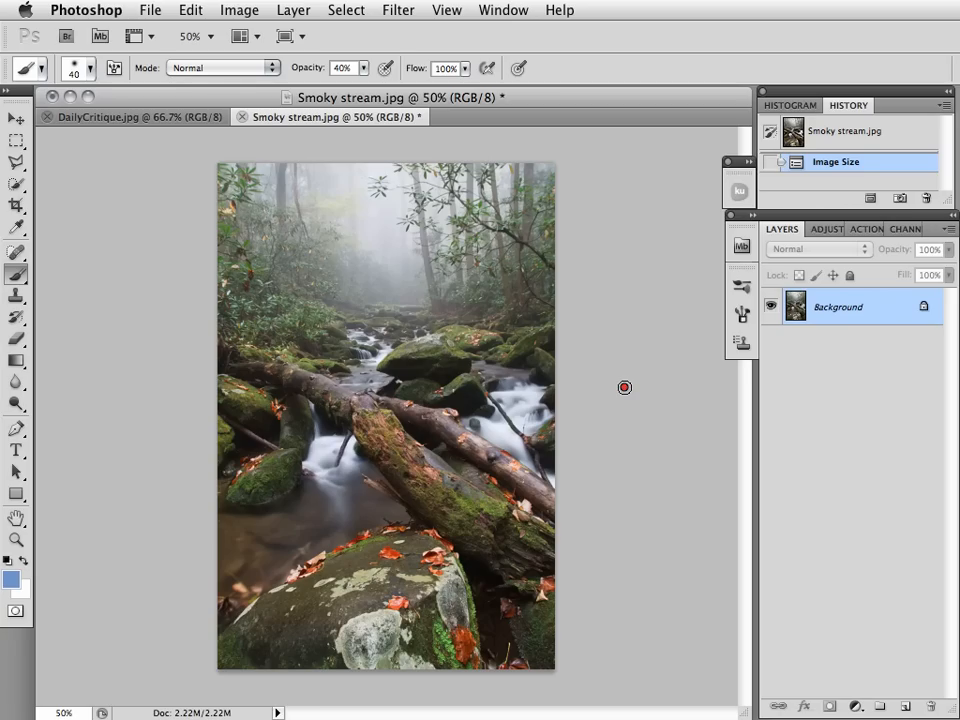
mouse_move(443, 347)
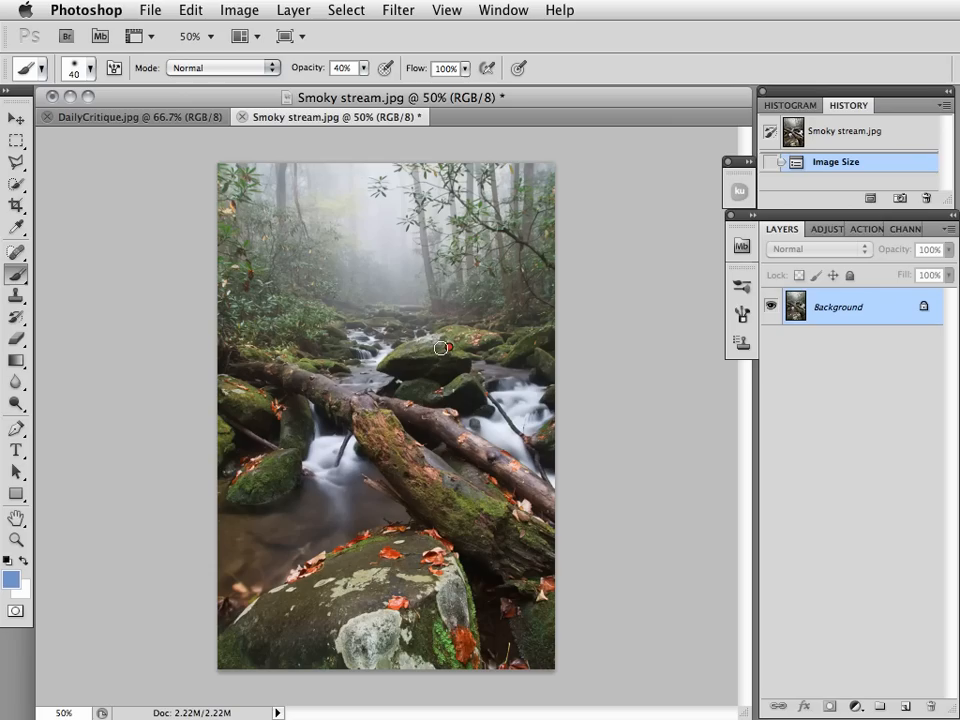
mouse_move(340, 318)
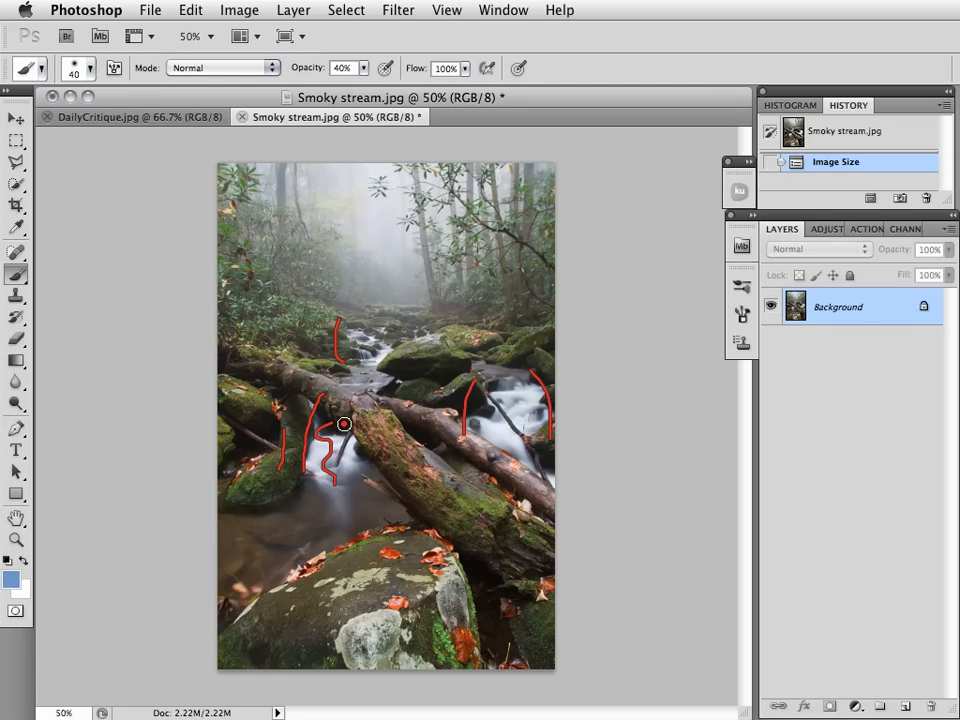
mouse_move(344, 440)
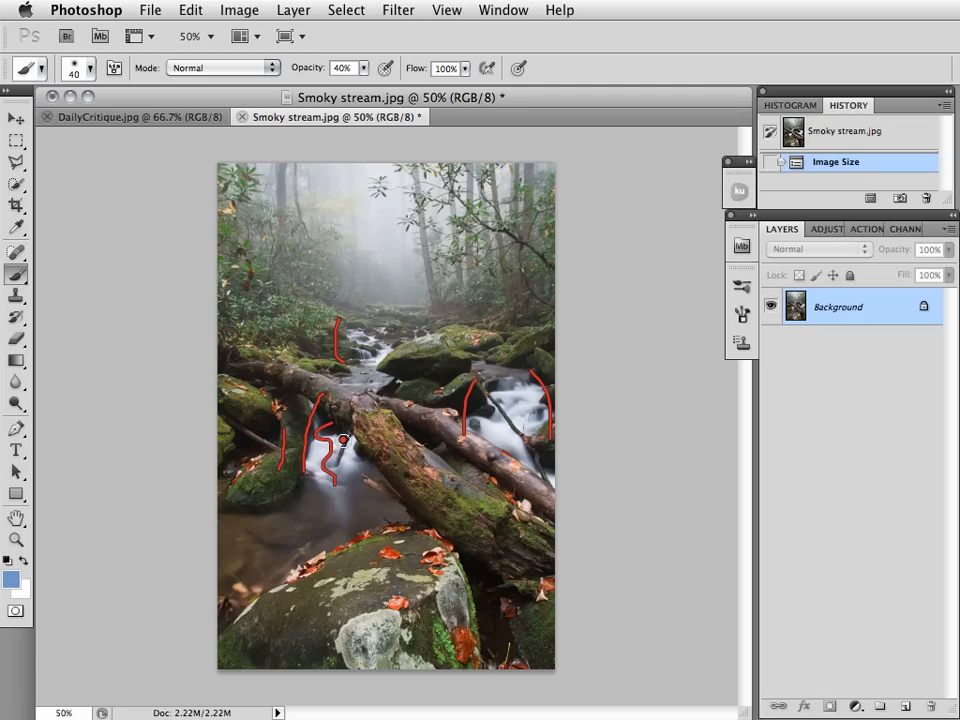
left_click_drag(342, 440, 347, 461)
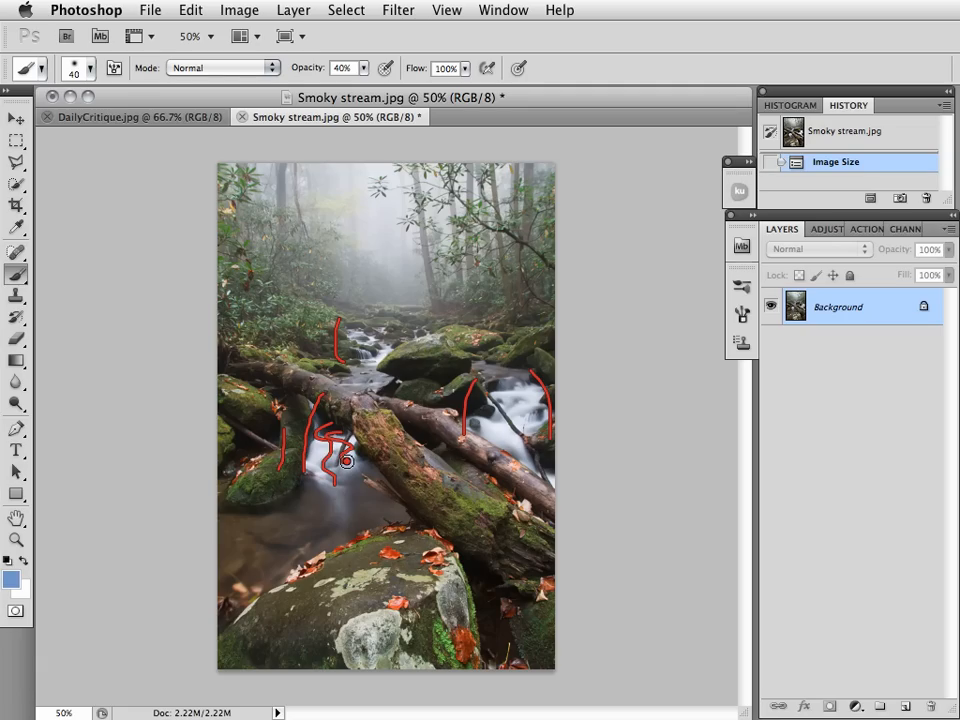
mouse_move(315, 487)
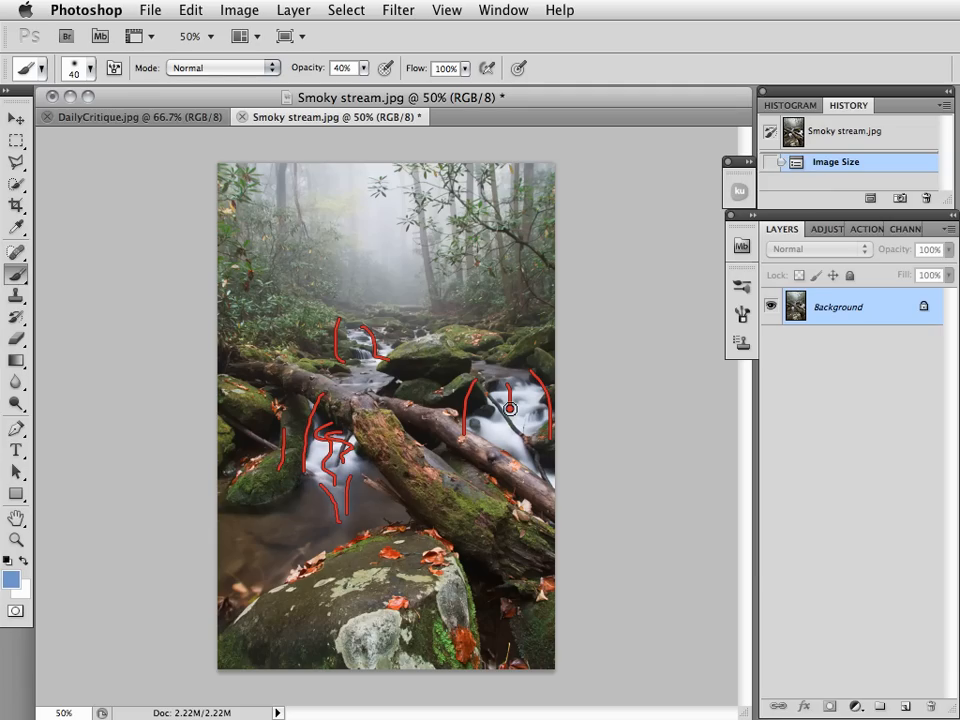
mouse_move(391, 316)
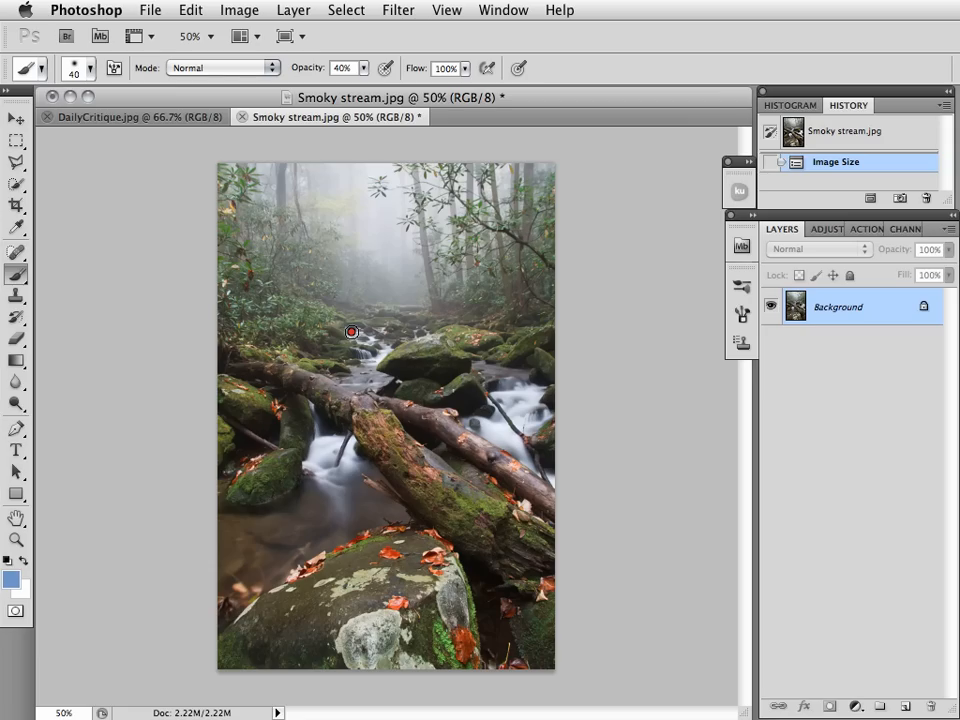
mouse_move(361, 320)
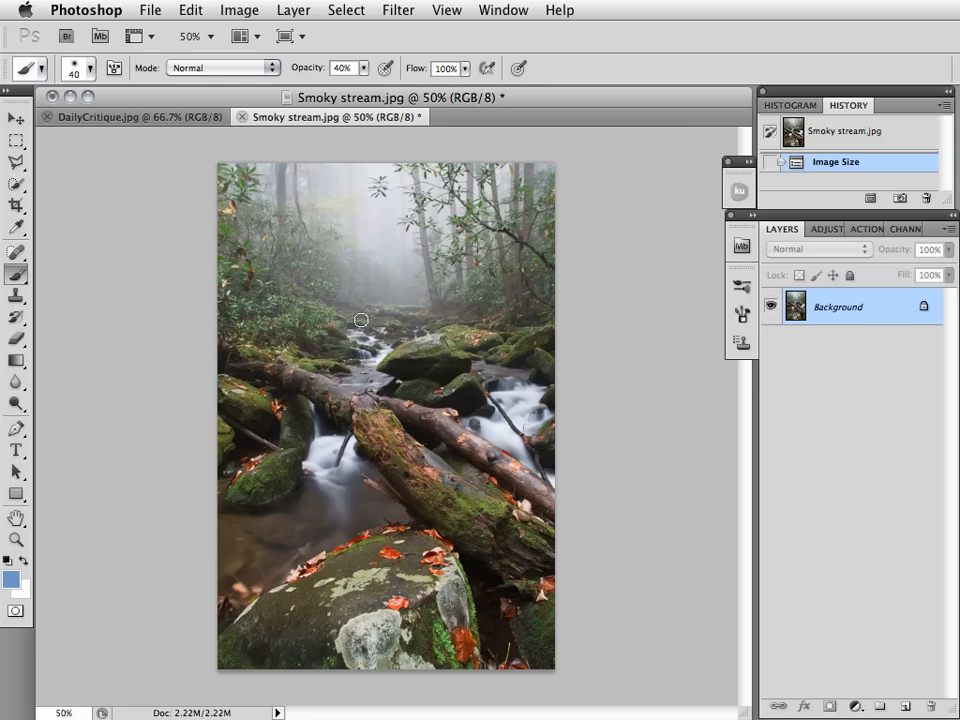
left_click_drag(343, 323, 305, 450)
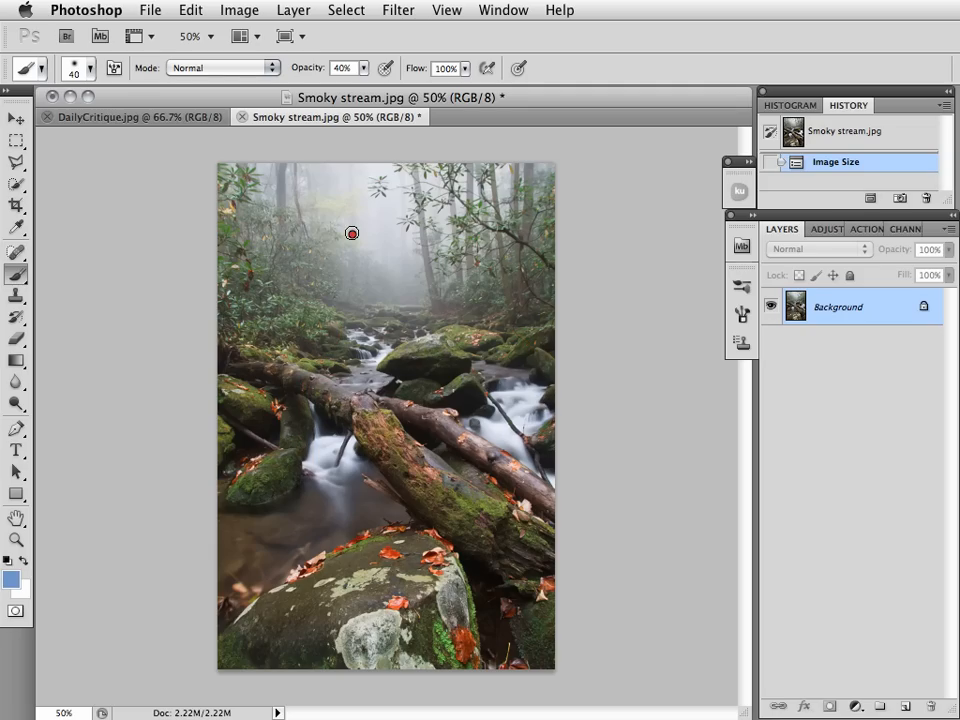
mouse_move(322, 177)
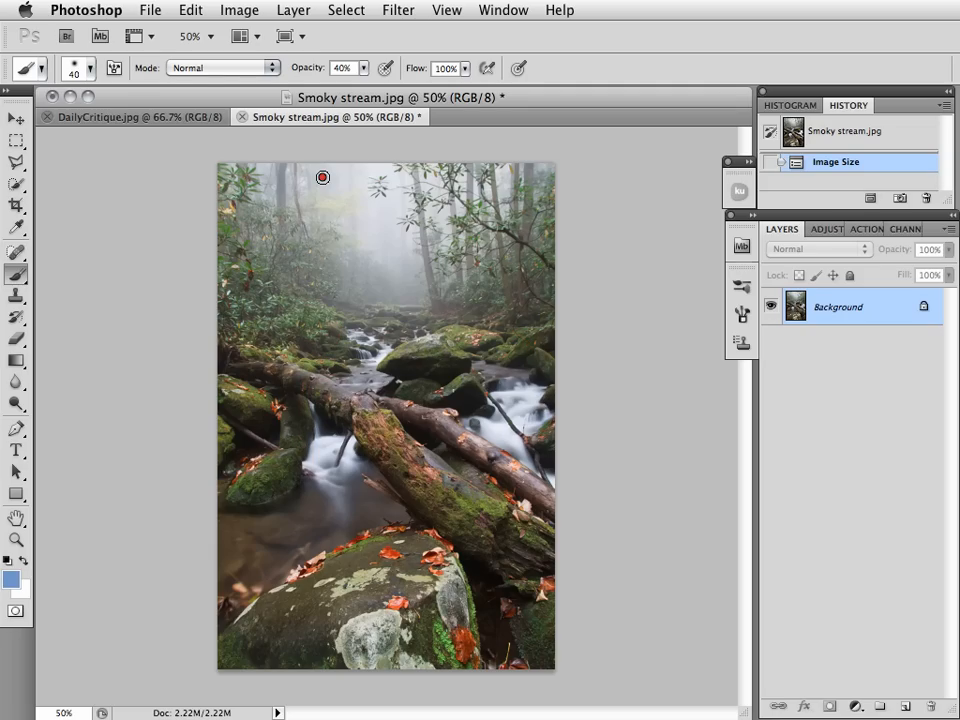
mouse_move(473, 207)
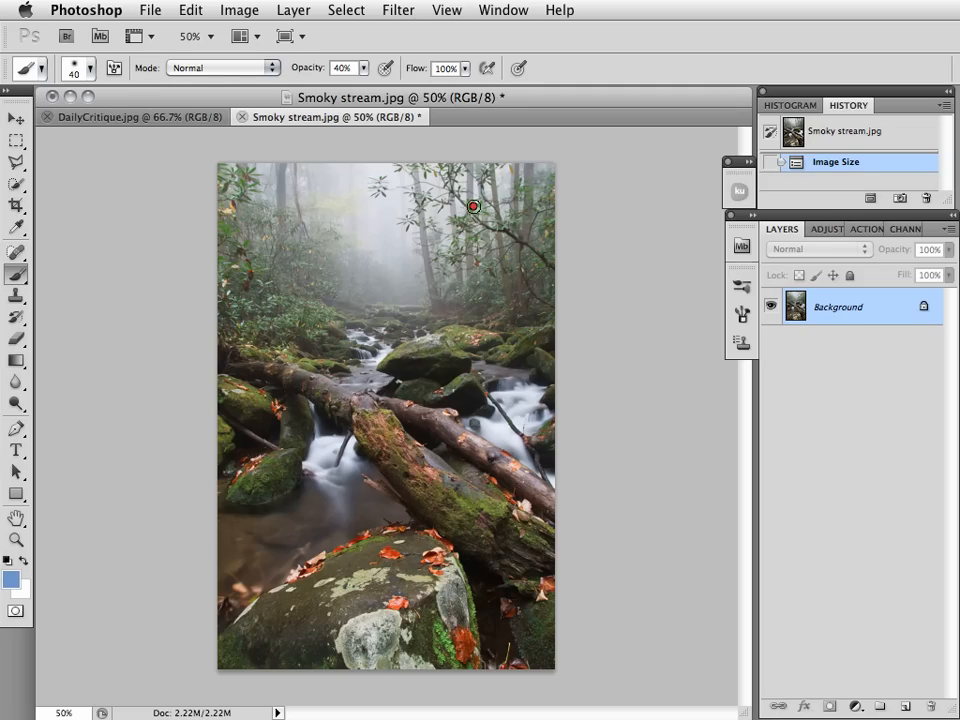
mouse_move(390, 261)
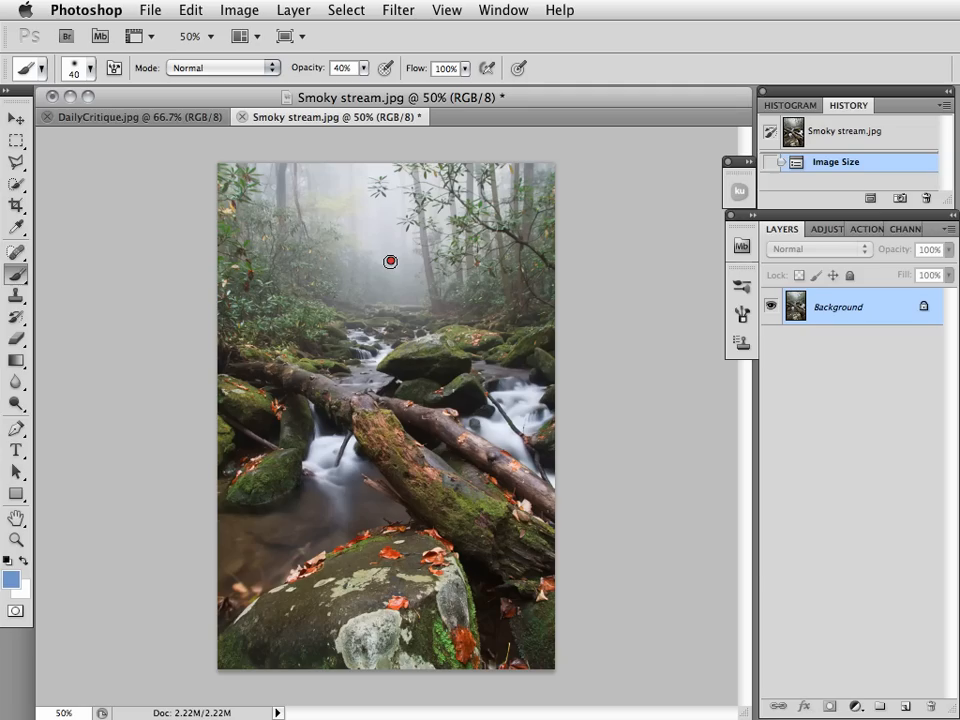
mouse_move(326, 218)
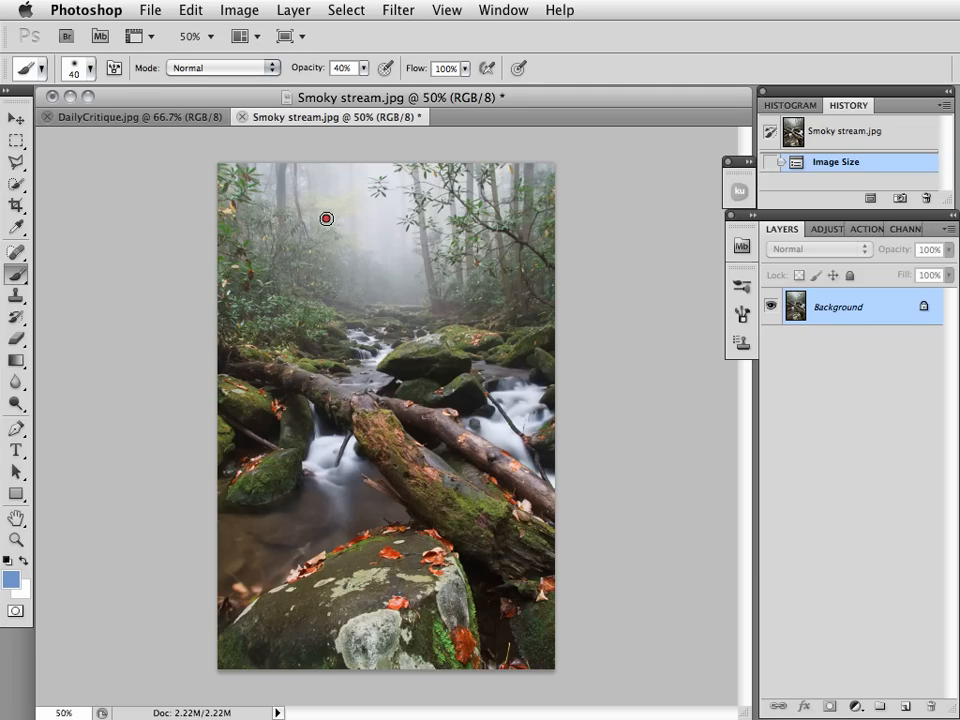
mouse_move(378, 259)
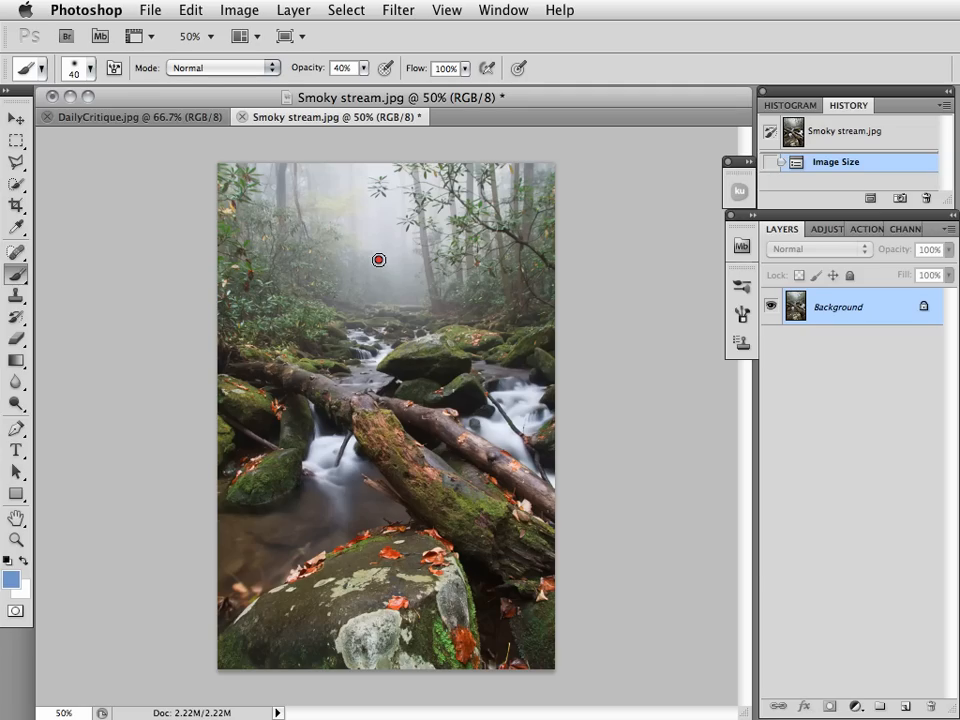
mouse_move(373, 243)
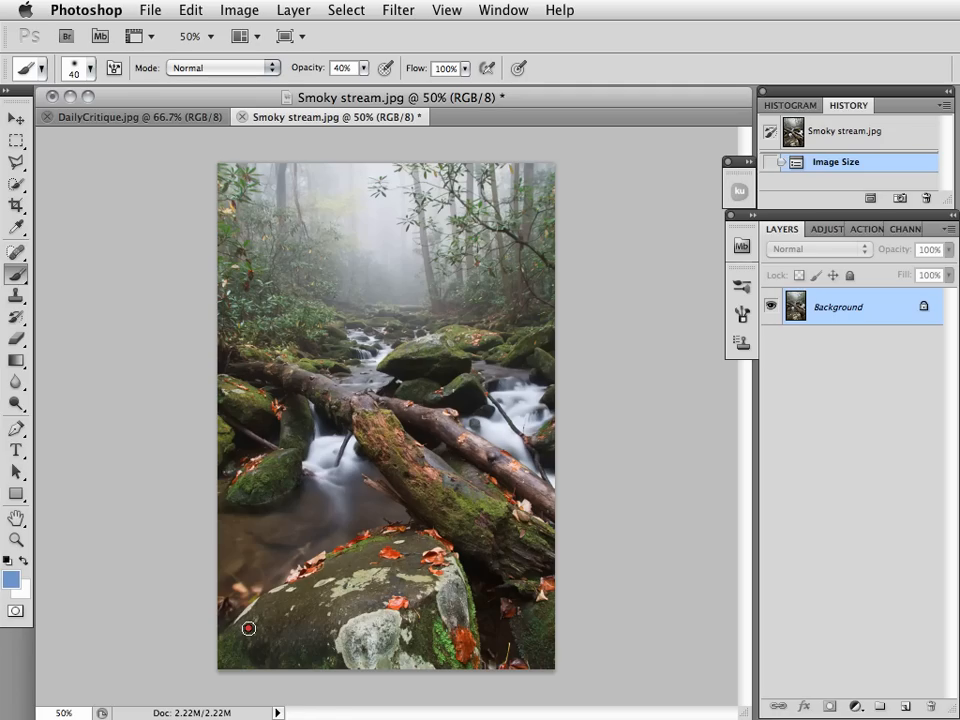
left_click_drag(248, 628, 471, 646)
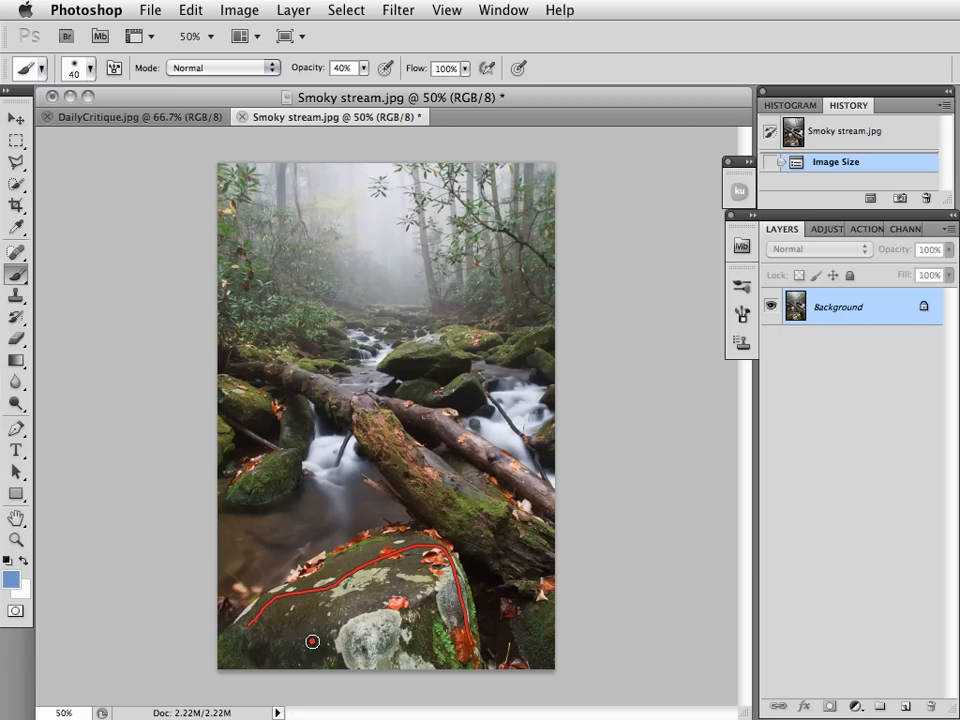
mouse_move(269, 668)
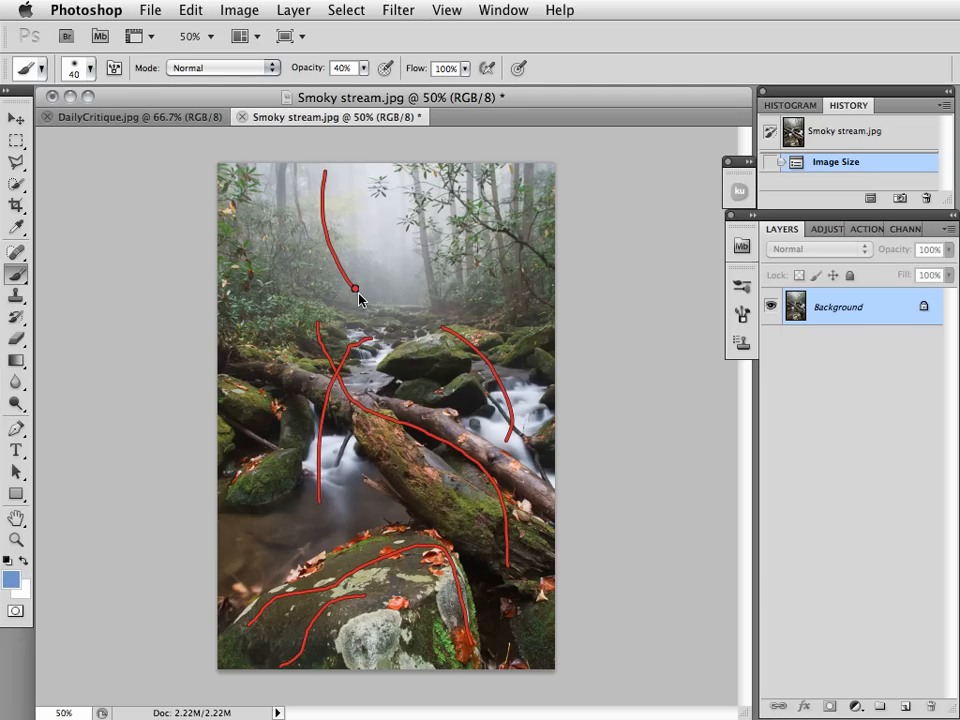
left_click_drag(355, 289, 432, 209)
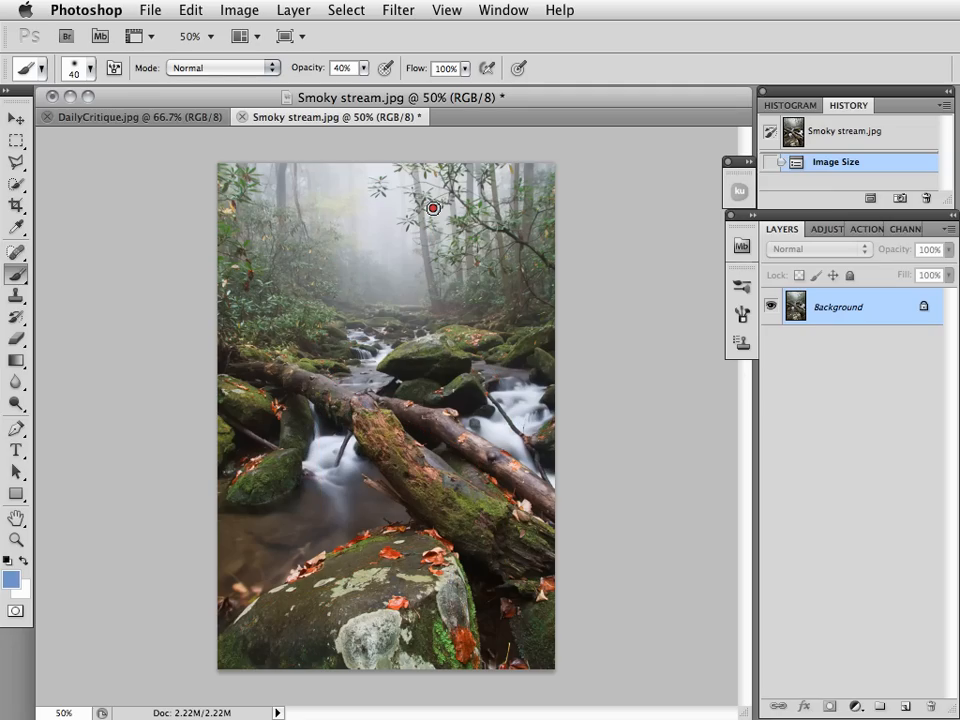
mouse_move(408, 240)
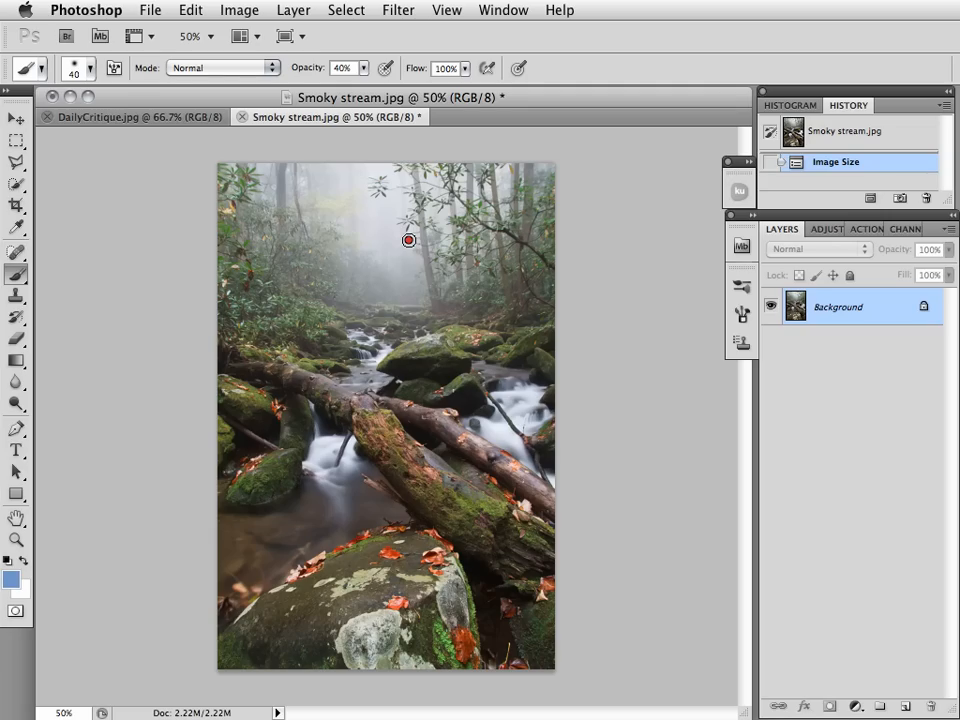
mouse_move(311, 312)
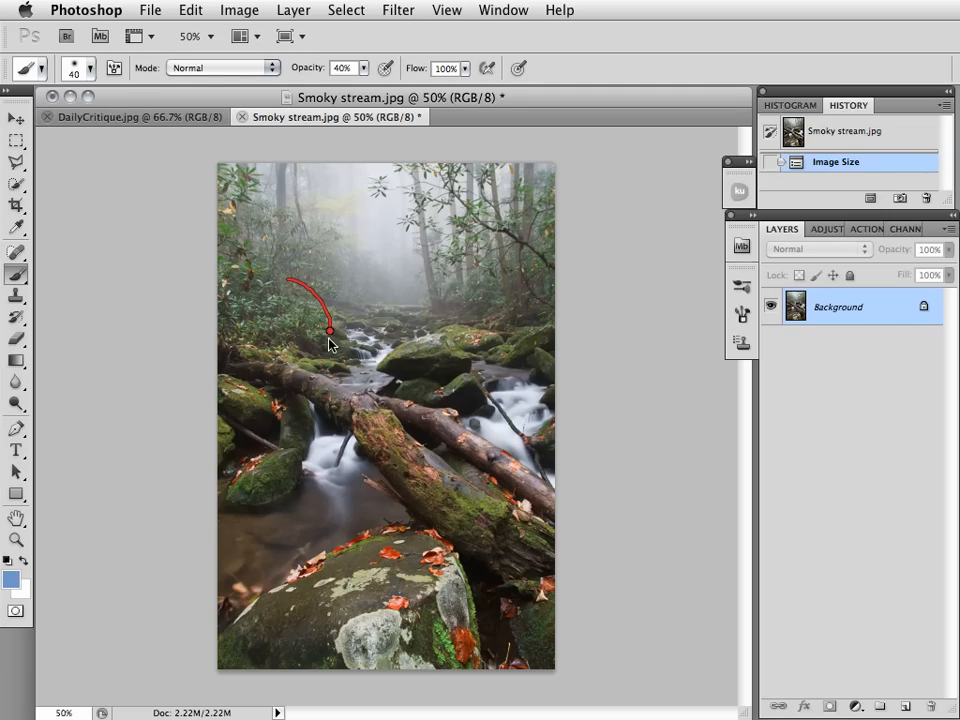
left_click_drag(330, 330, 317, 378)
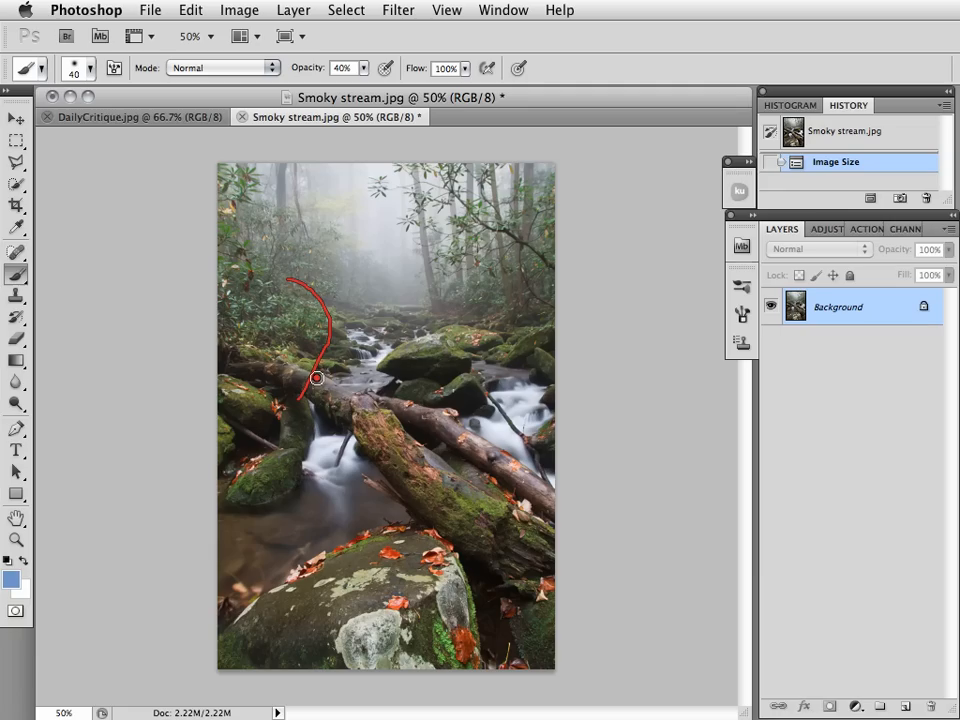
mouse_move(290, 359)
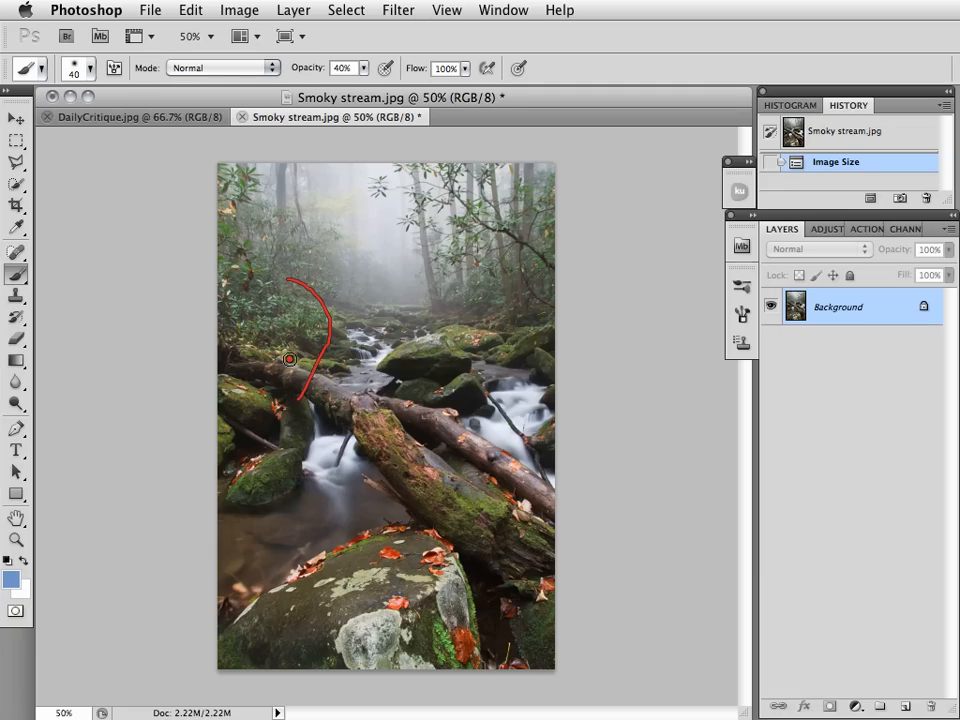
left_click_drag(290, 358, 330, 370)
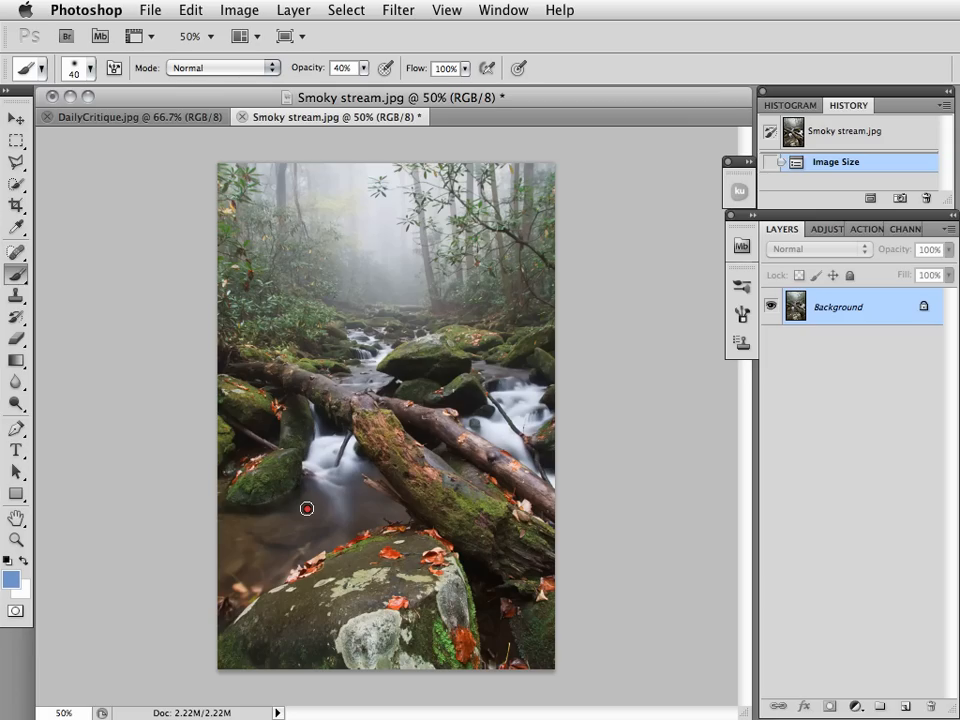
left_click_drag(307, 509, 331, 658)
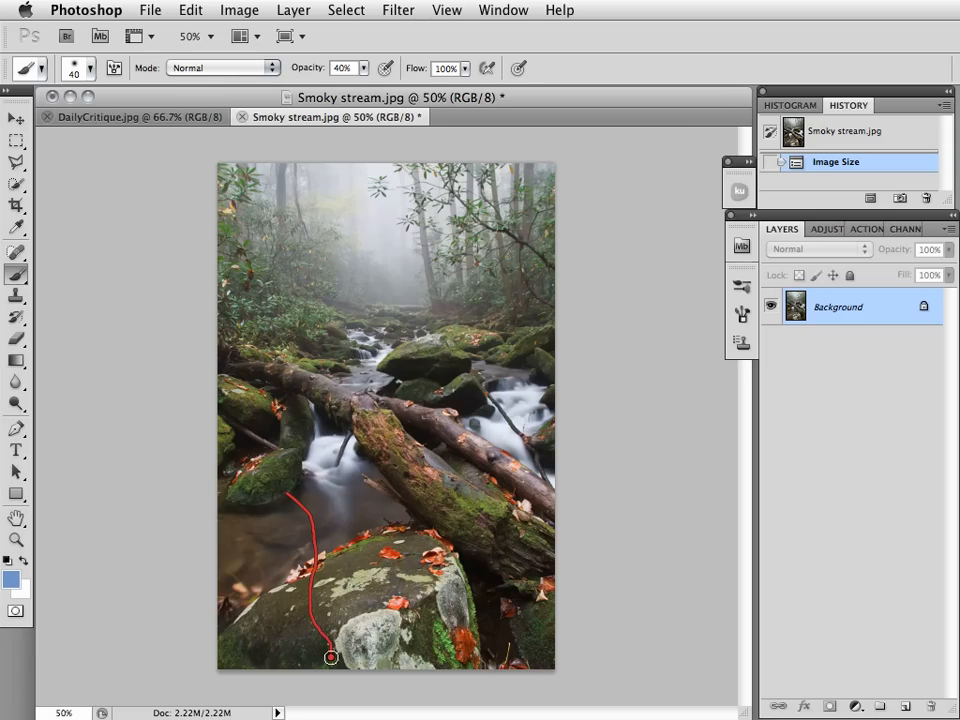
mouse_move(276, 524)
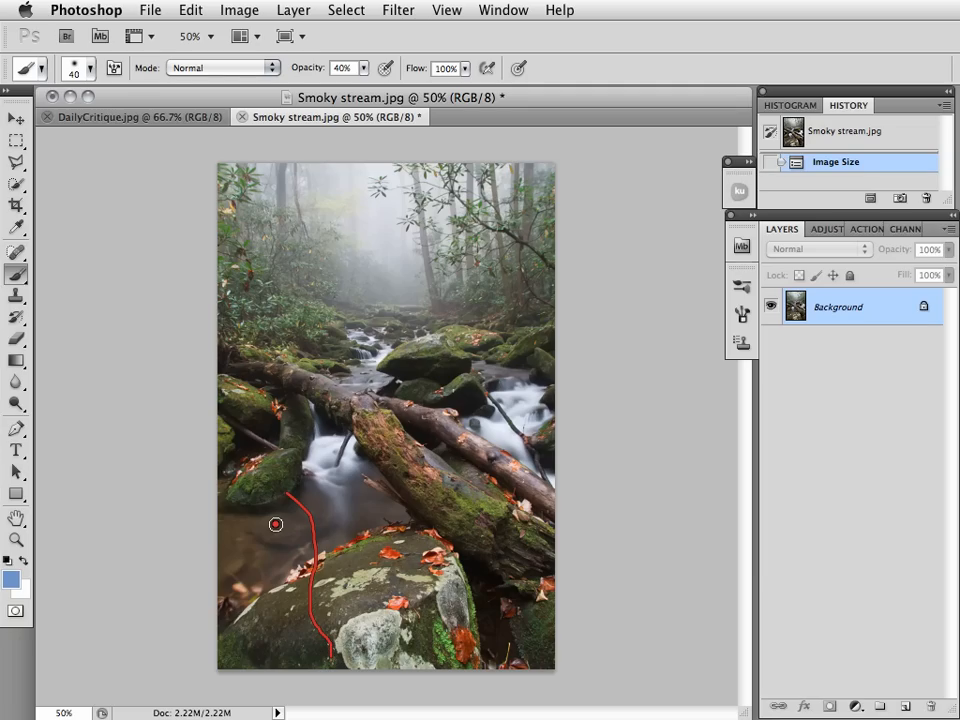
left_click_drag(276, 524, 273, 622)
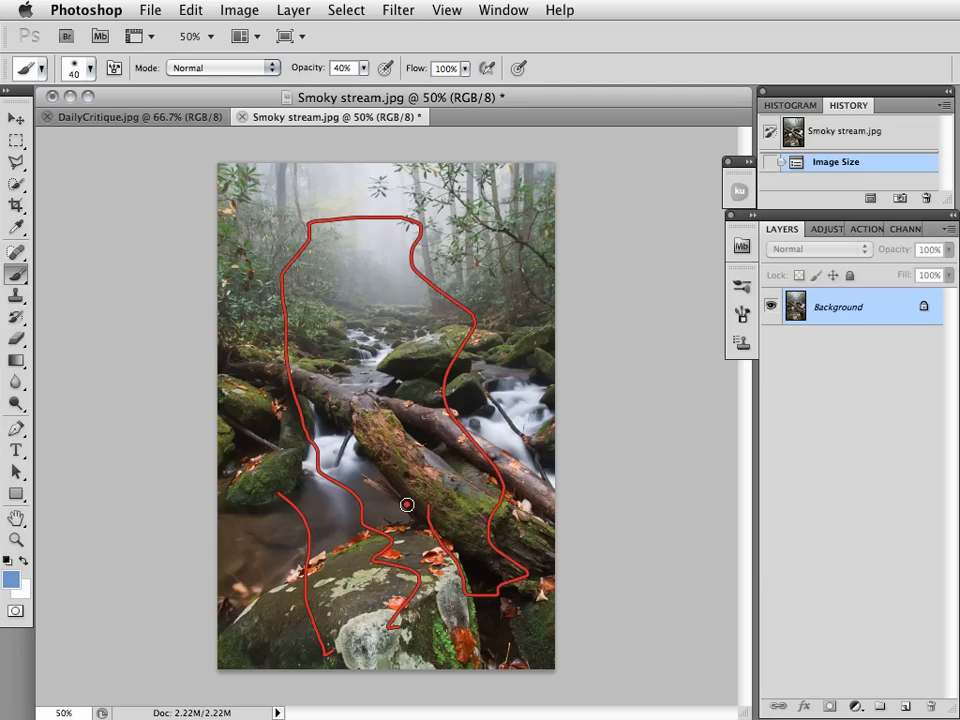
mouse_move(260, 537)
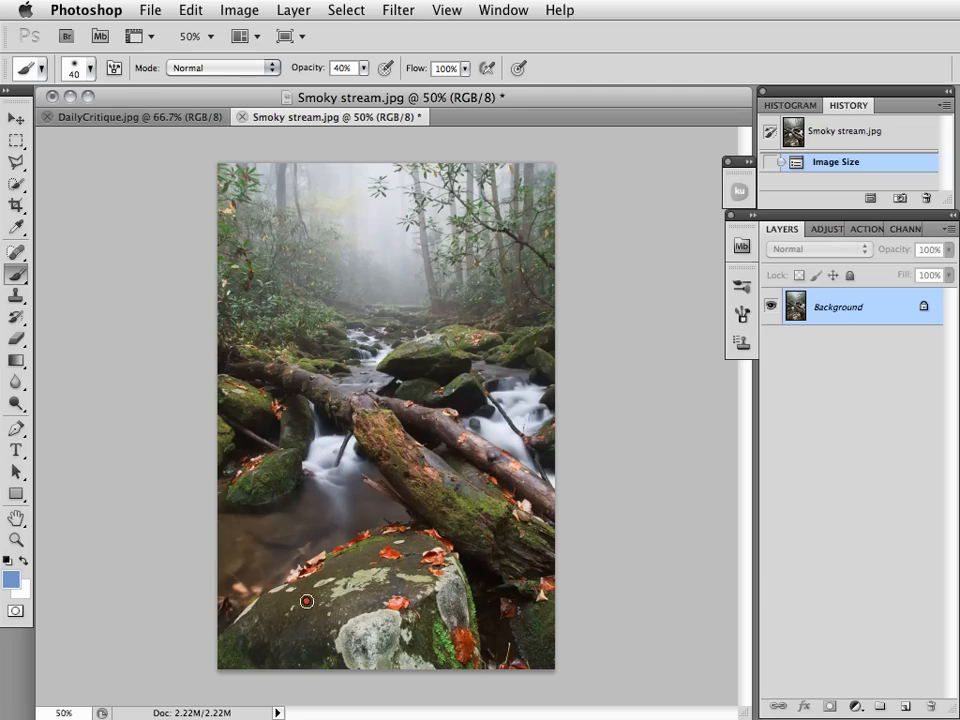
mouse_move(298, 610)
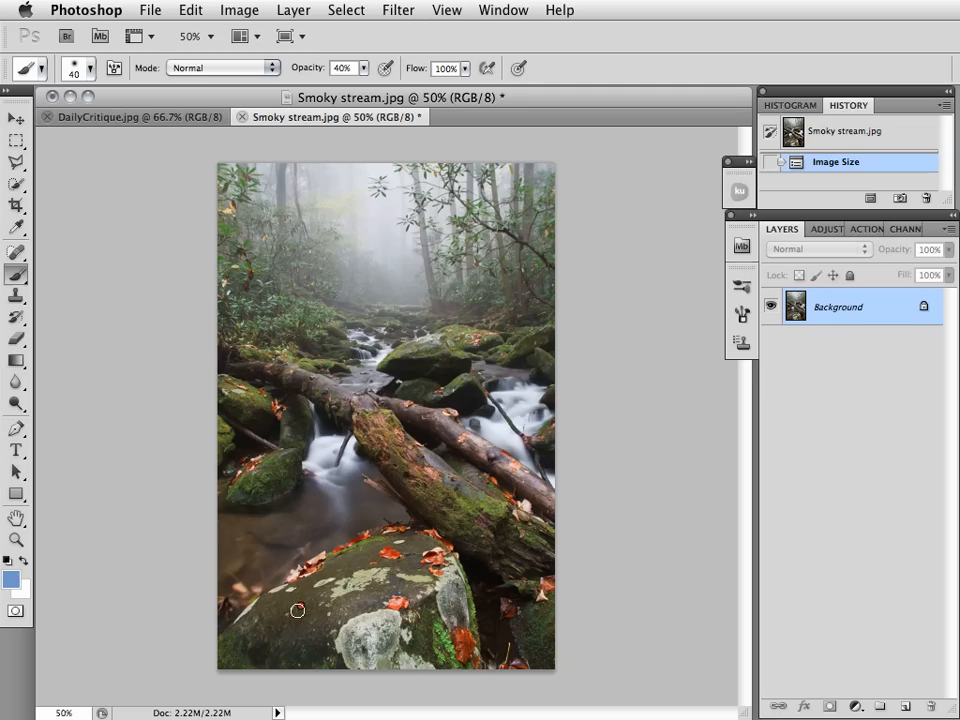
left_click_drag(298, 610, 478, 665)
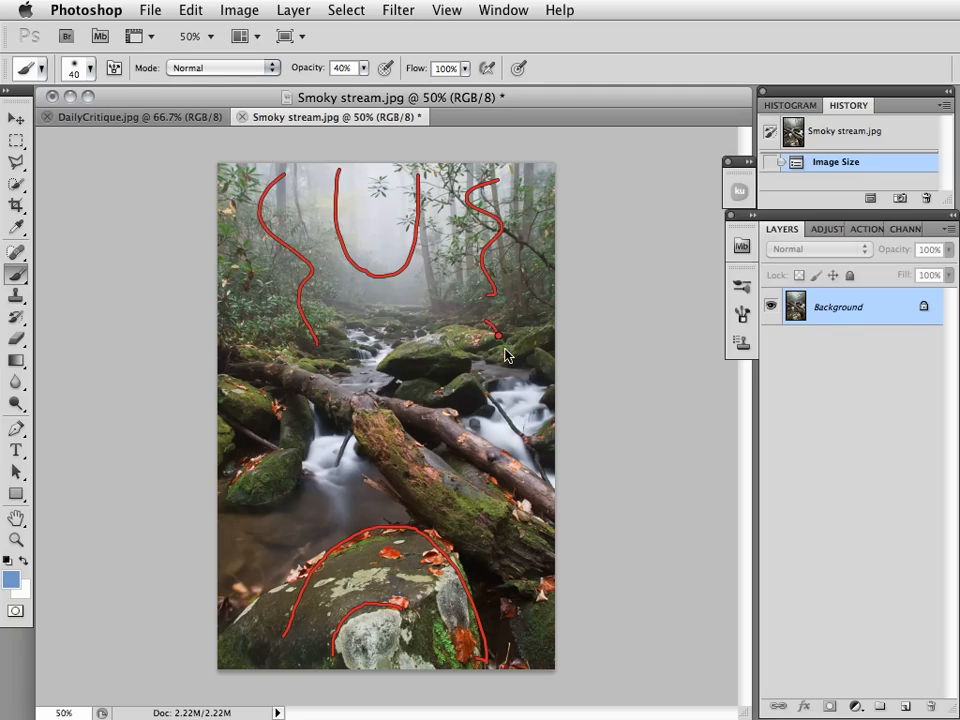
left_click_drag(500, 335, 485, 495)
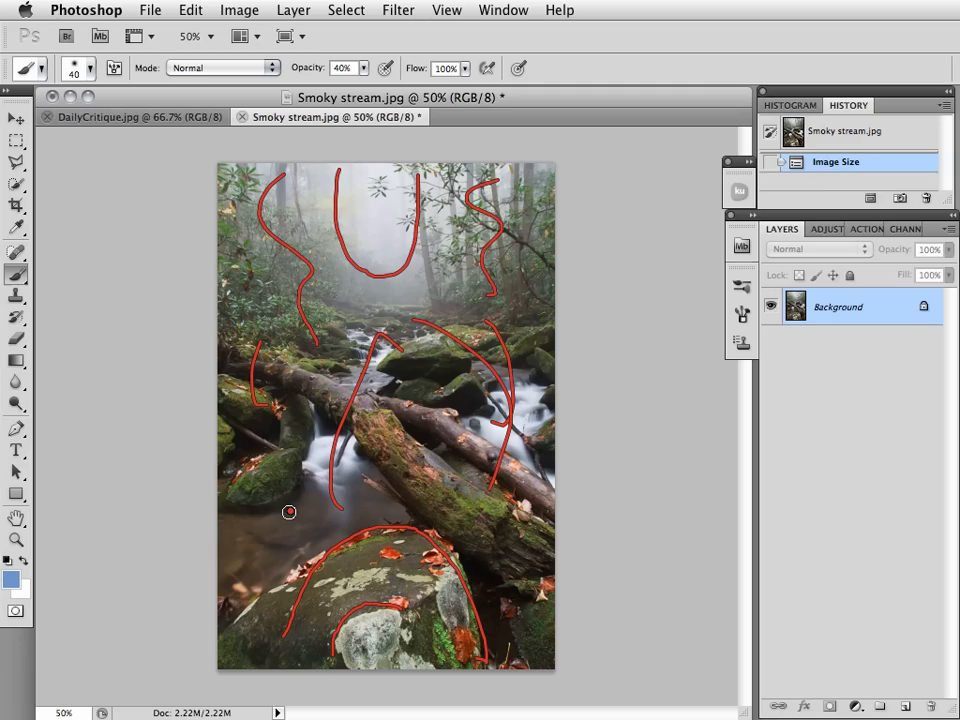
left_click_drag(289, 512, 268, 624)
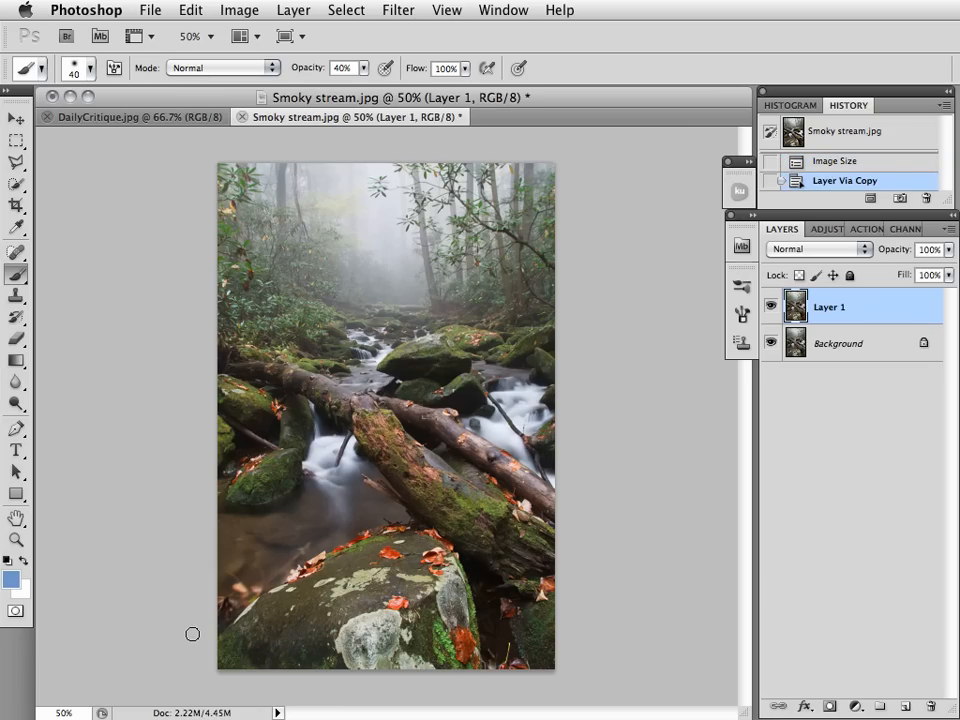
mouse_move(277, 635)
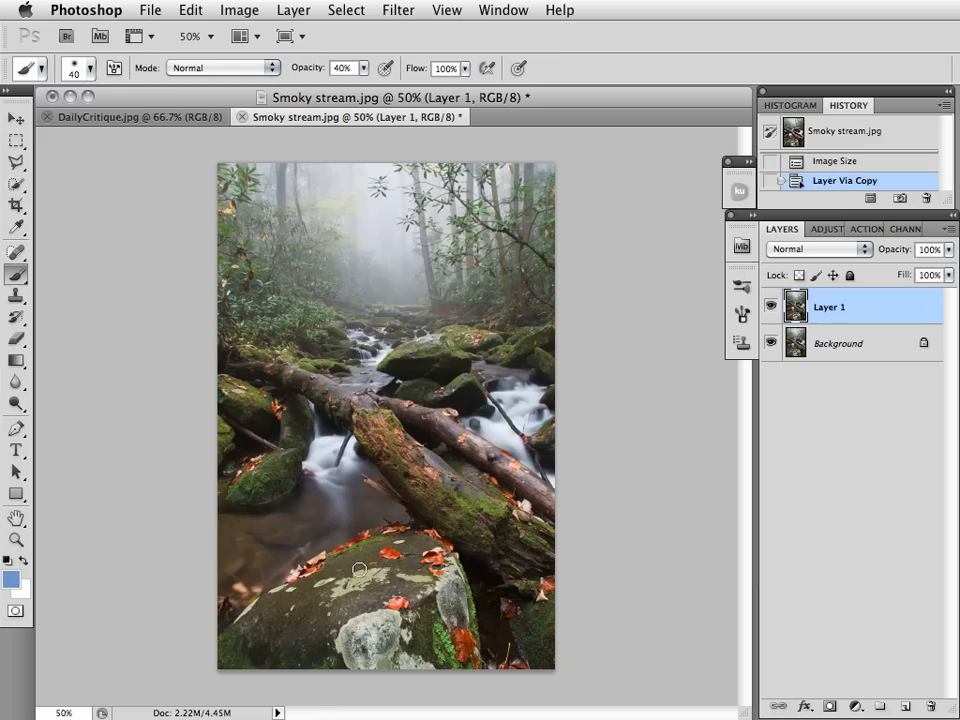
mouse_move(292, 570)
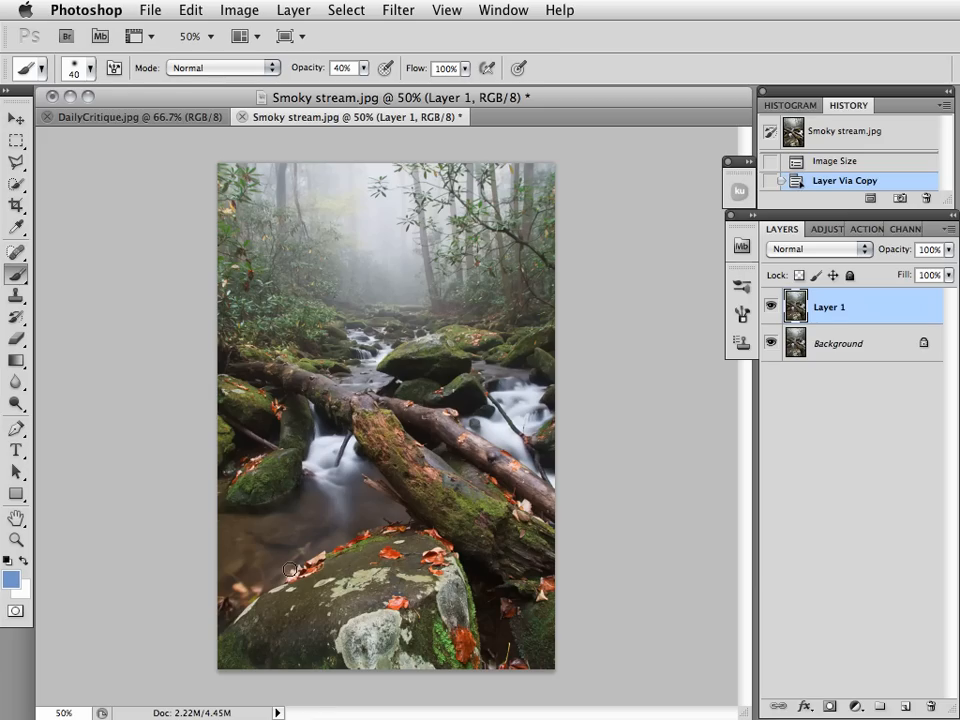
- Pick the Crop tool to crop the duplicated stream photo
left_click(16, 205)
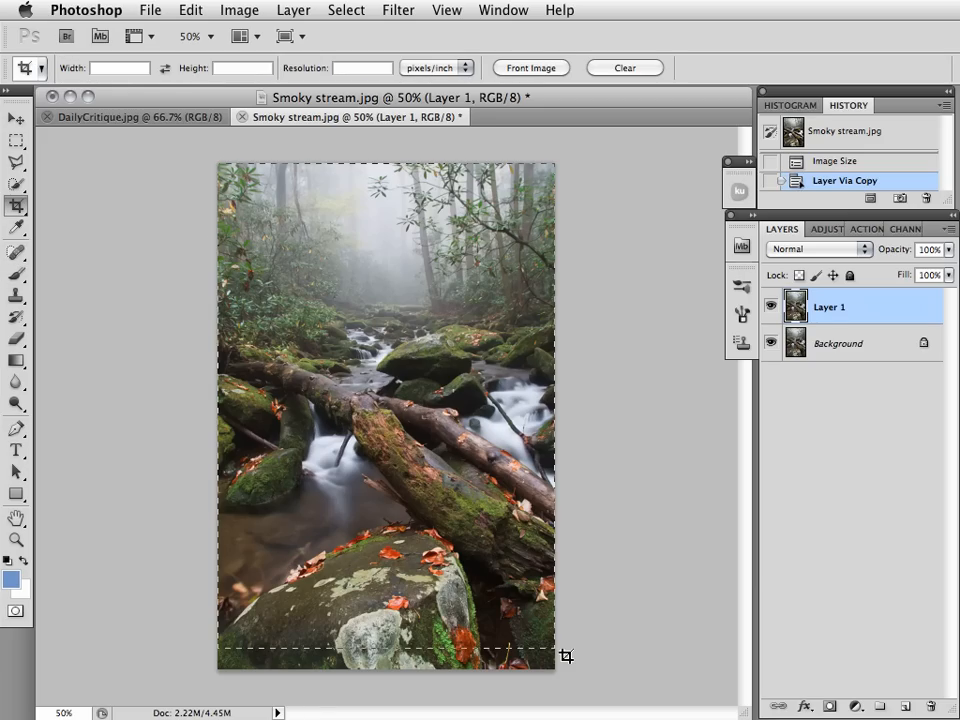
- Draw a crop box over the whole photo and raise its bottom edge slightly
left_click(17, 206)
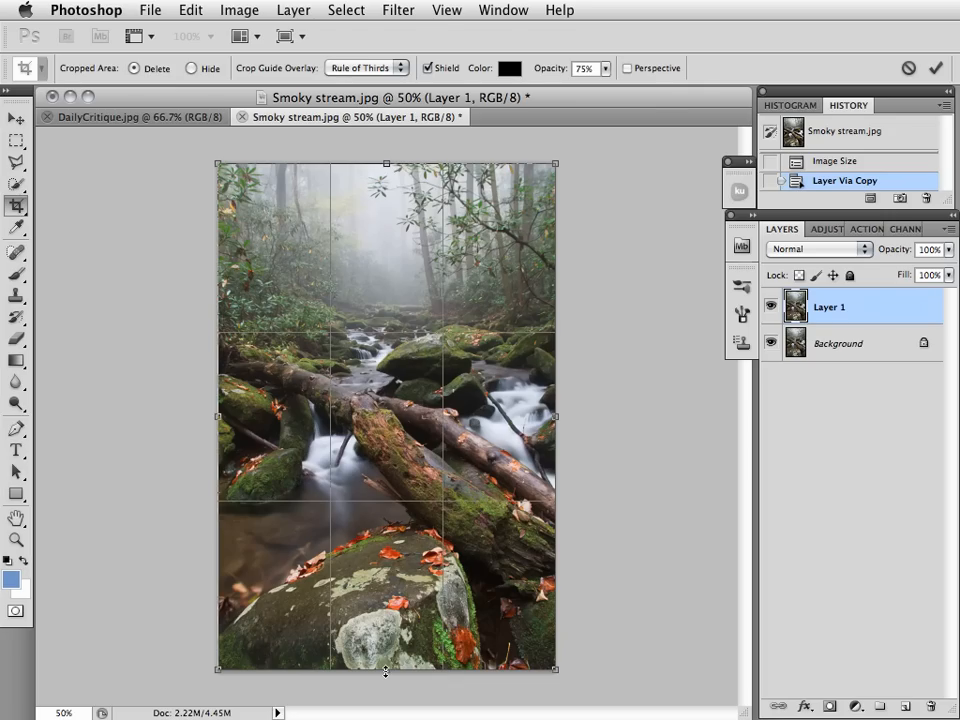
mouse_move(340, 655)
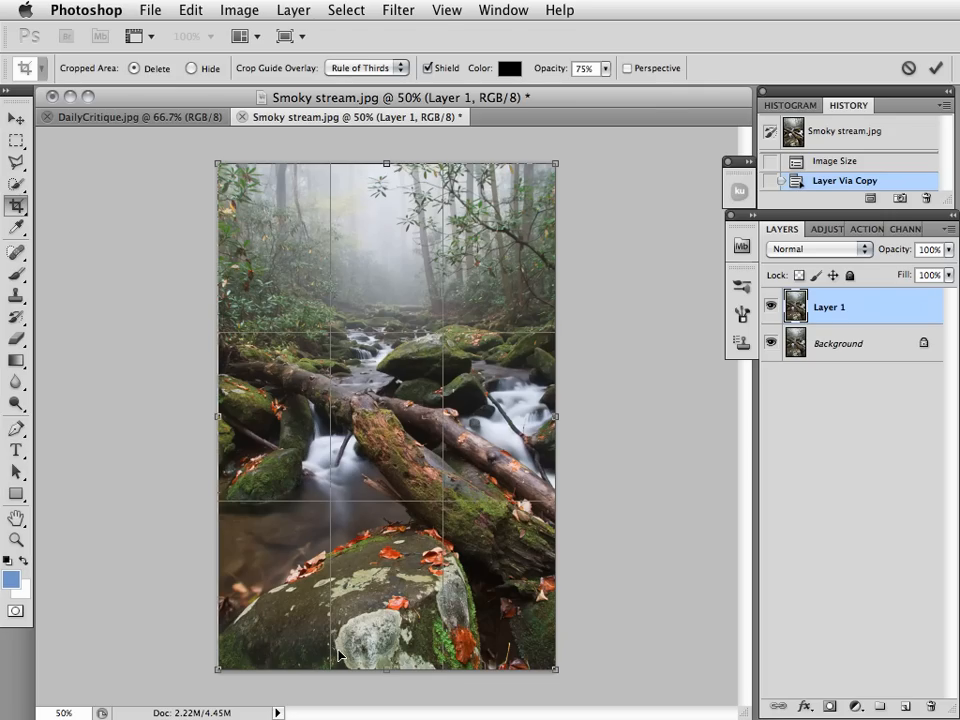
left_click_drag(387, 668, 387, 662)
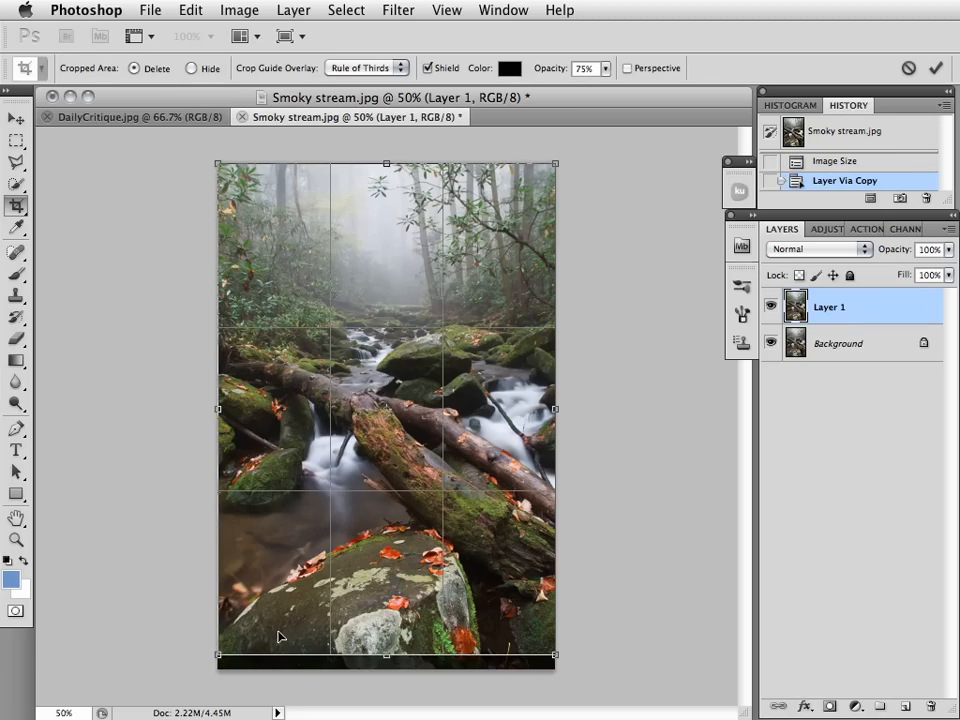
mouse_move(291, 580)
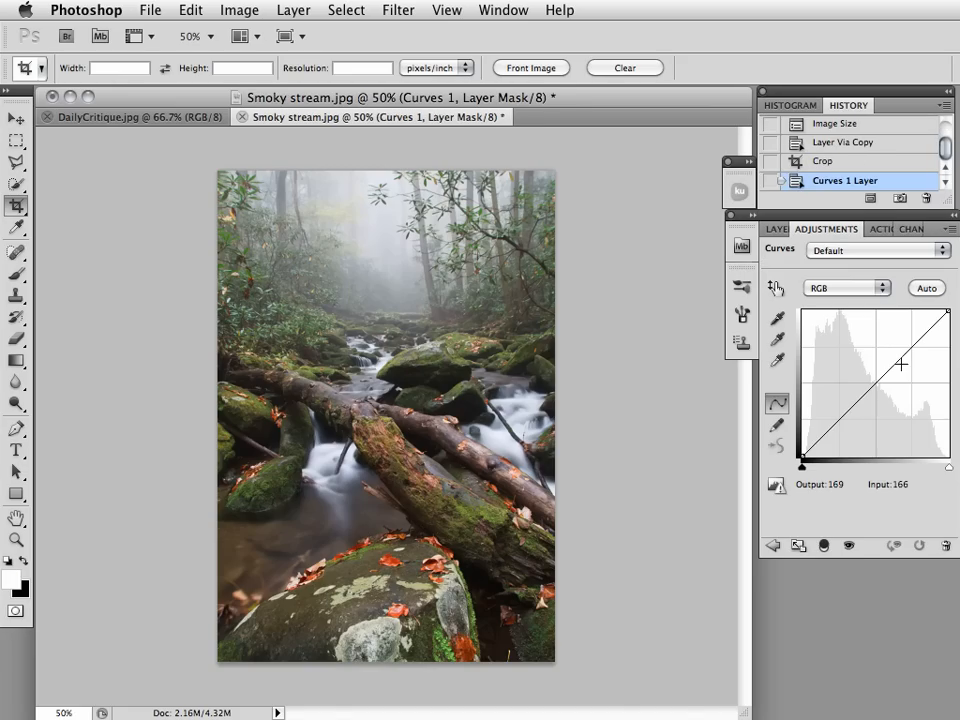
- Add a curve point and pull the shadows down to darken them
left_click_drag(898, 364, 898, 358)
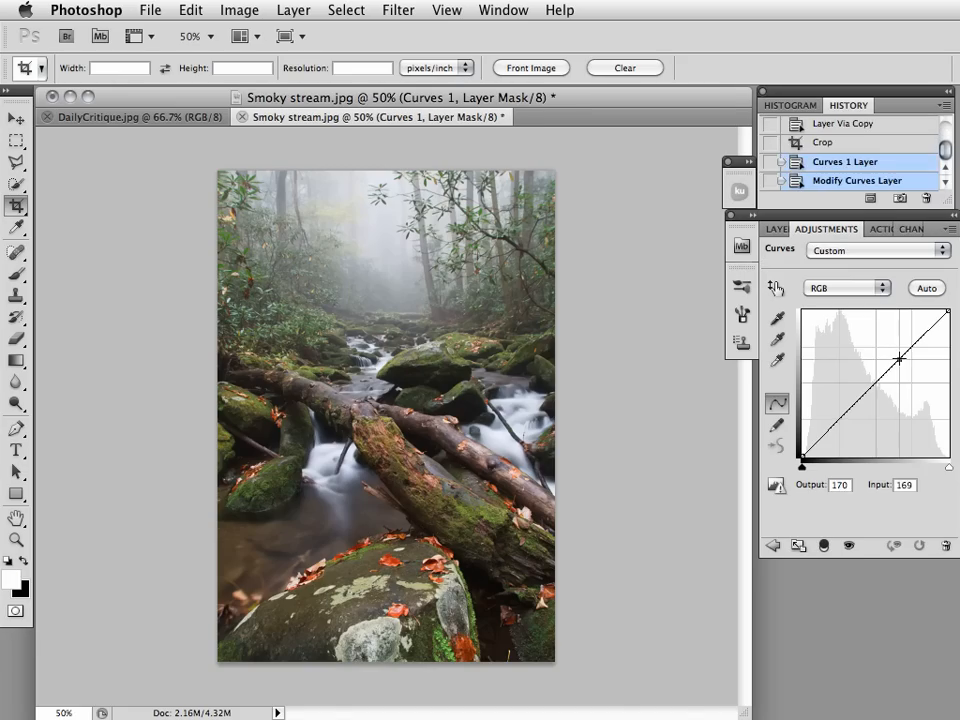
left_click_drag(898, 360, 845, 418)
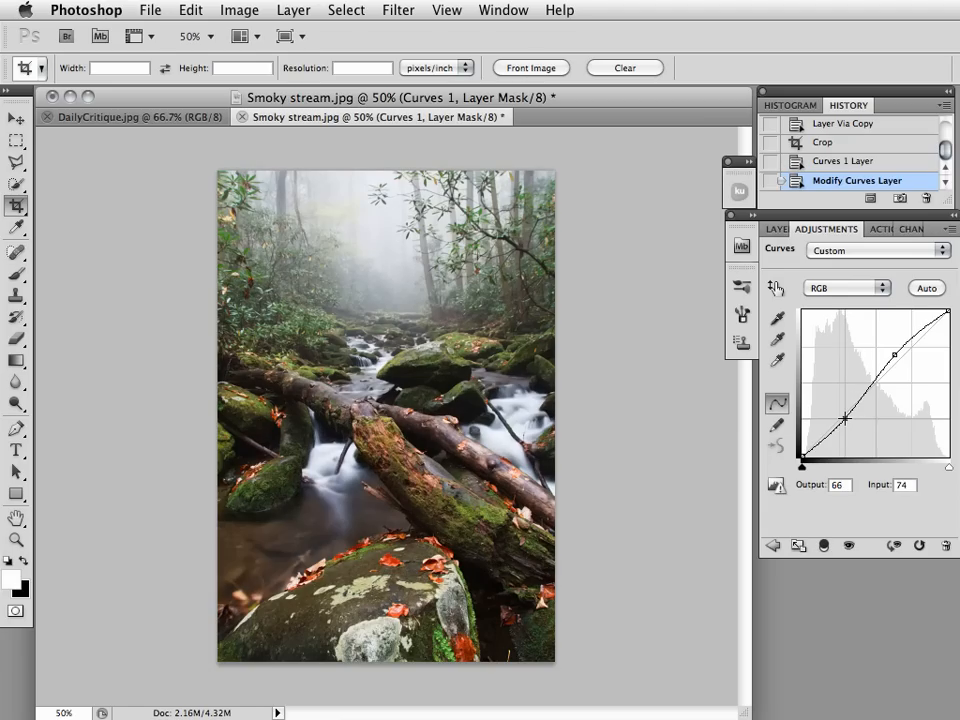
left_click_drag(845, 418, 845, 420)
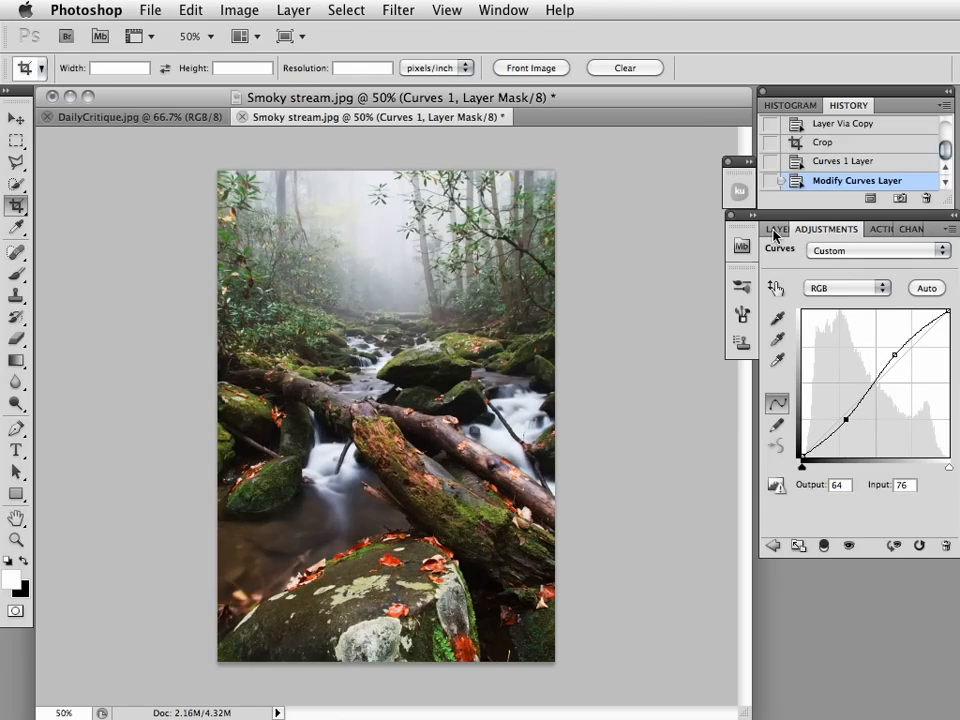
- Hide and reshow Curves 1 in the Layers panel to compare the darkening
left_click(782, 229)
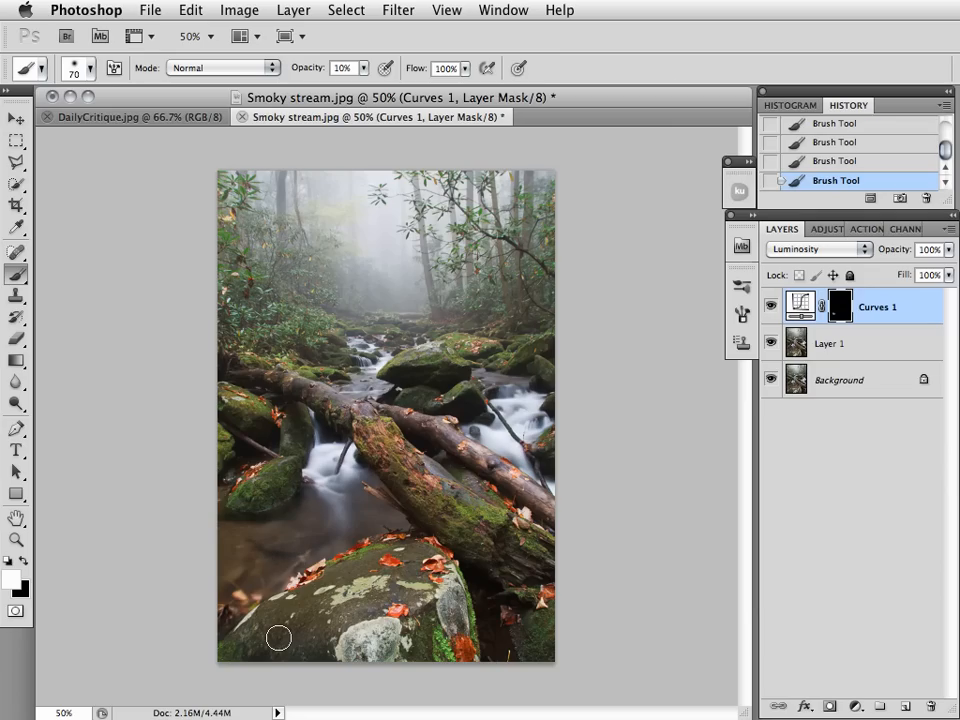
mouse_move(255, 651)
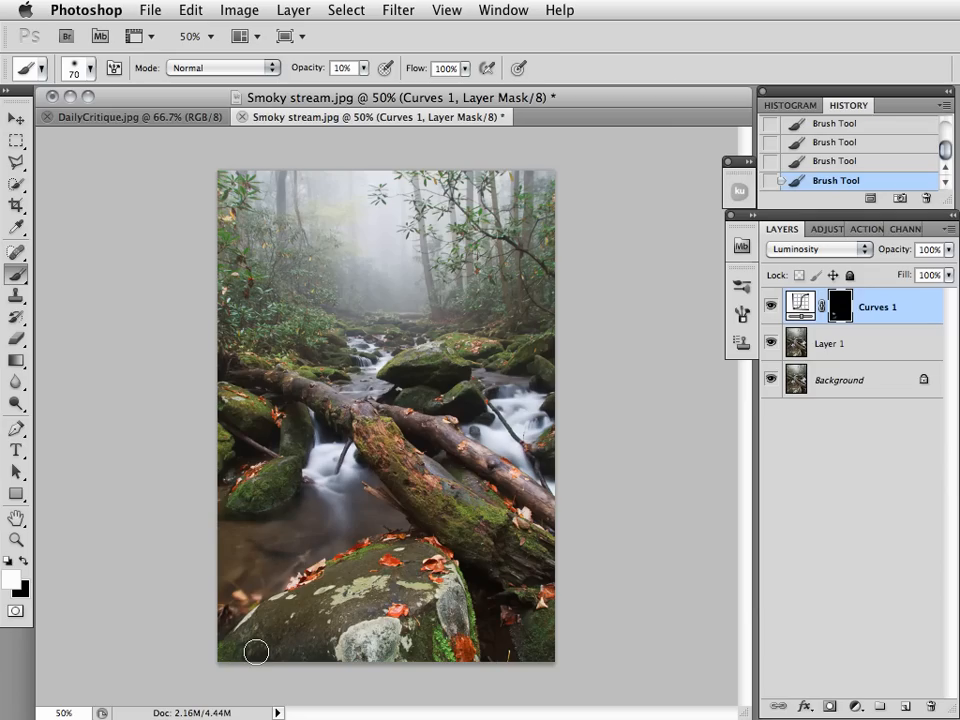
mouse_move(315, 567)
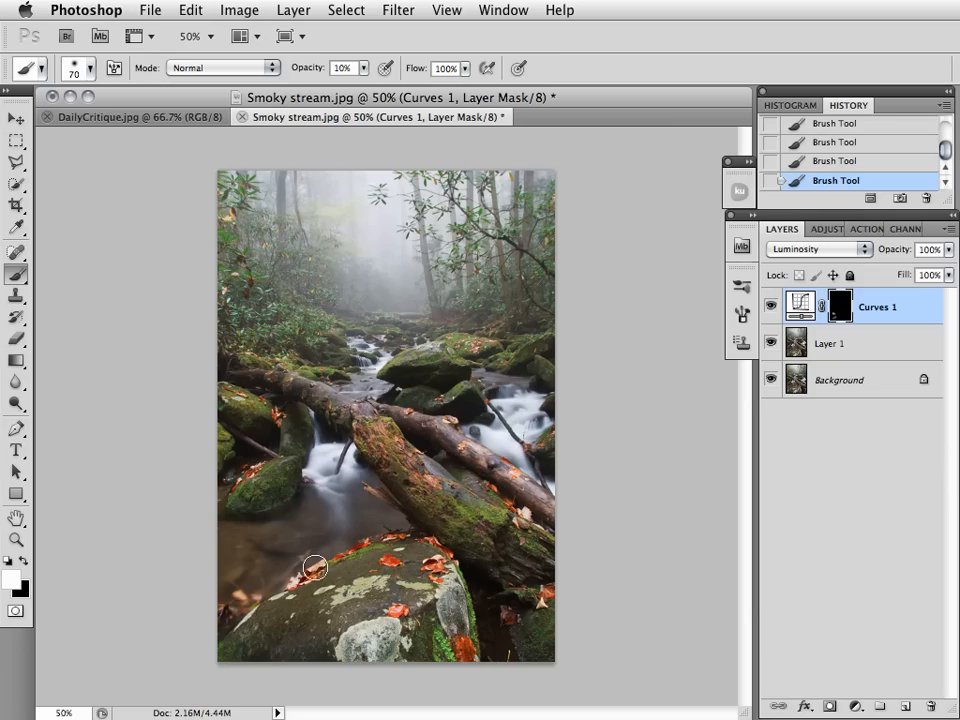
mouse_move(263, 544)
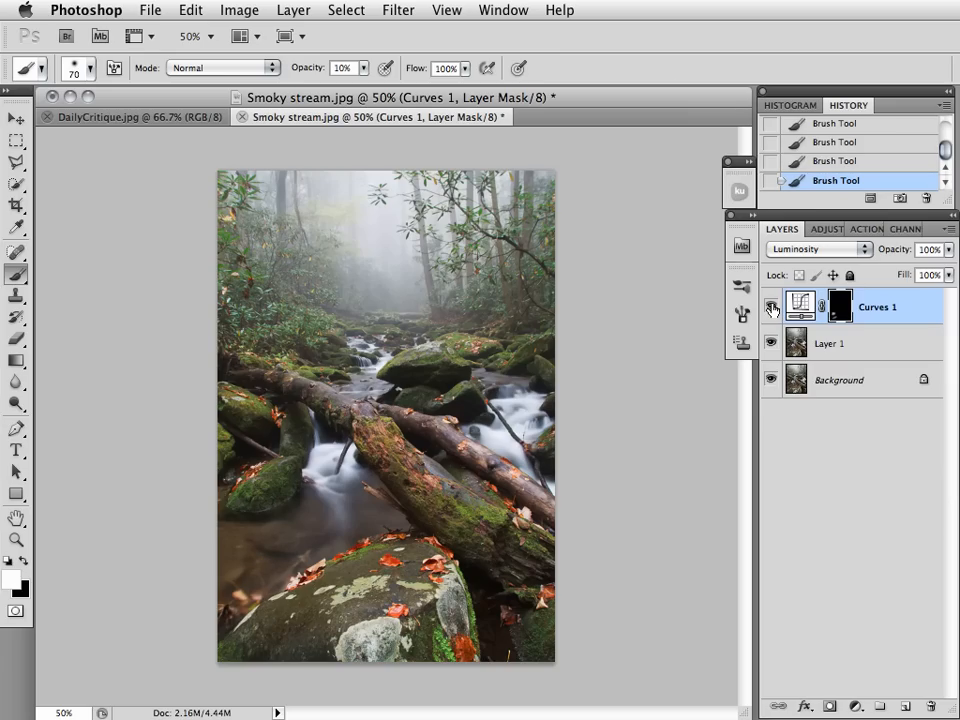
left_click(815, 249)
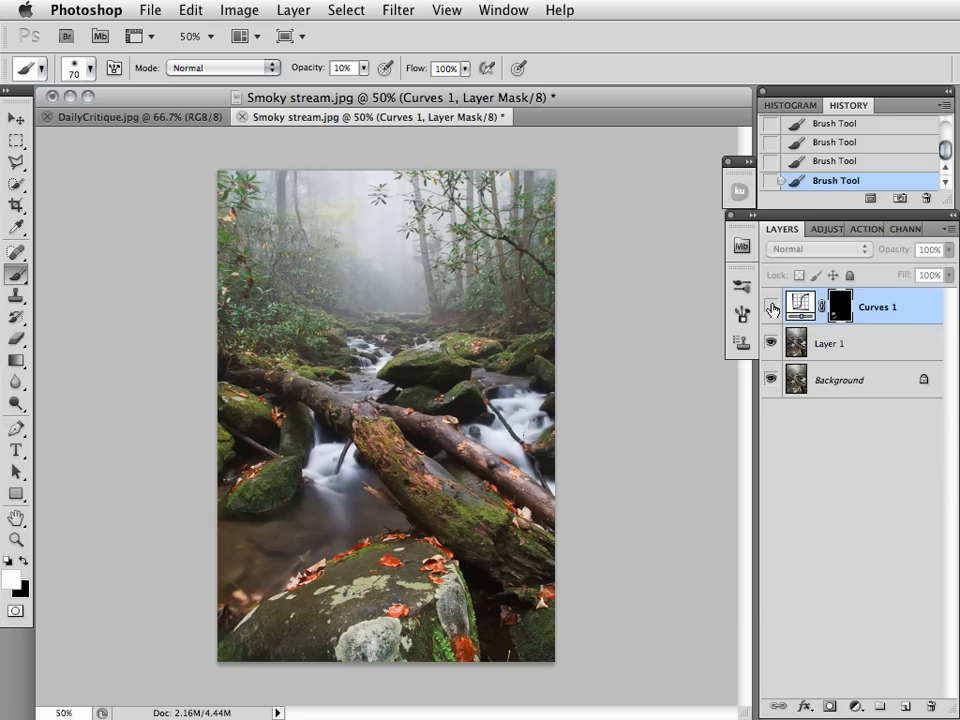
left_click(818, 249)
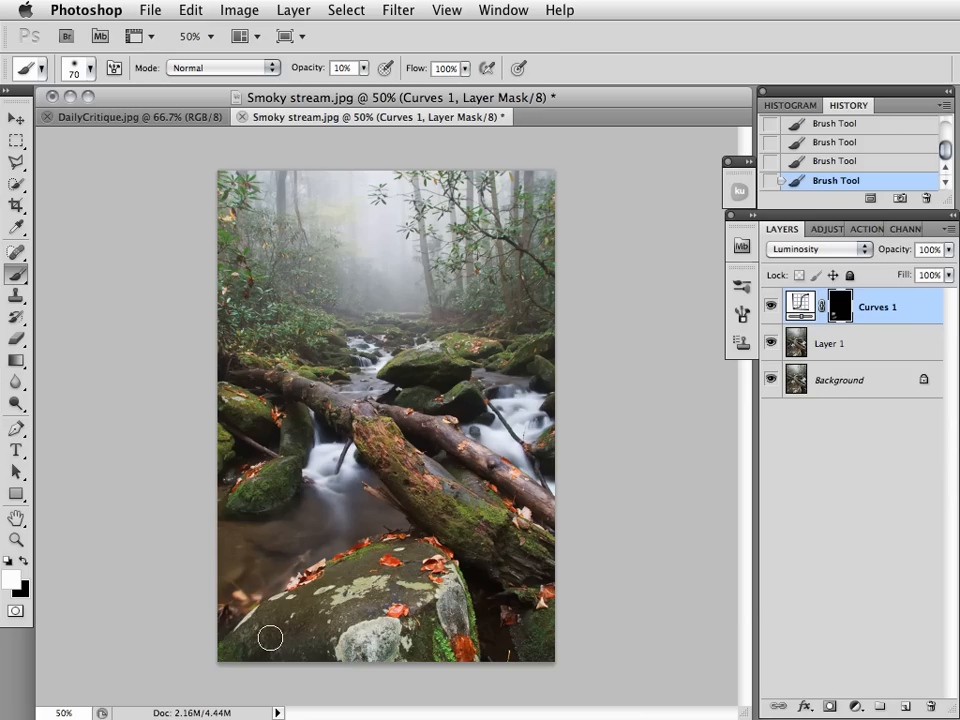
mouse_move(240, 642)
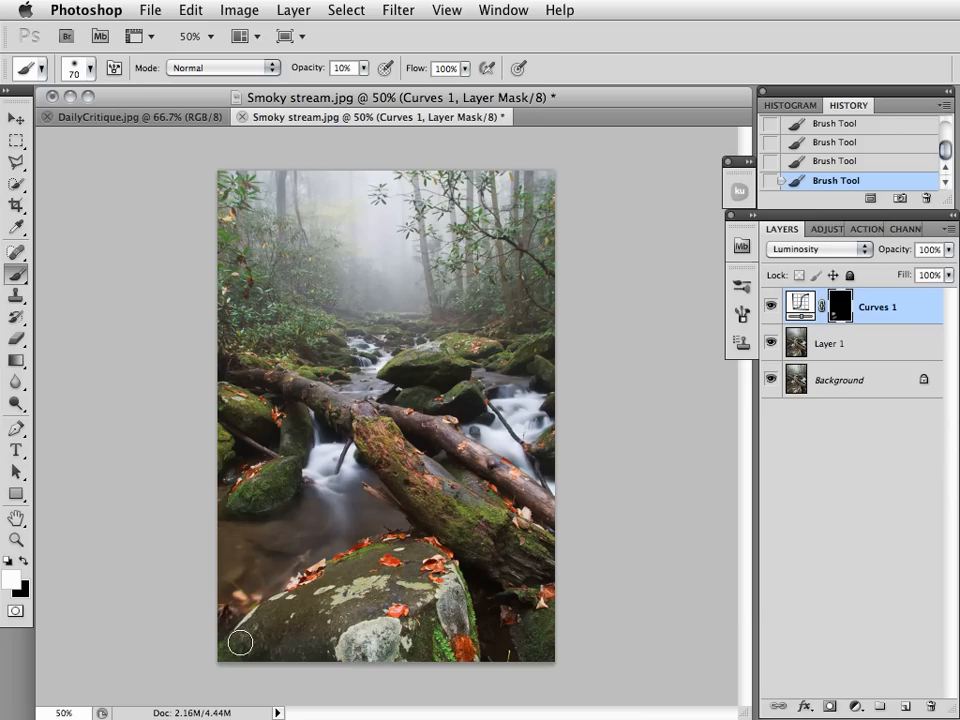
mouse_move(715, 431)
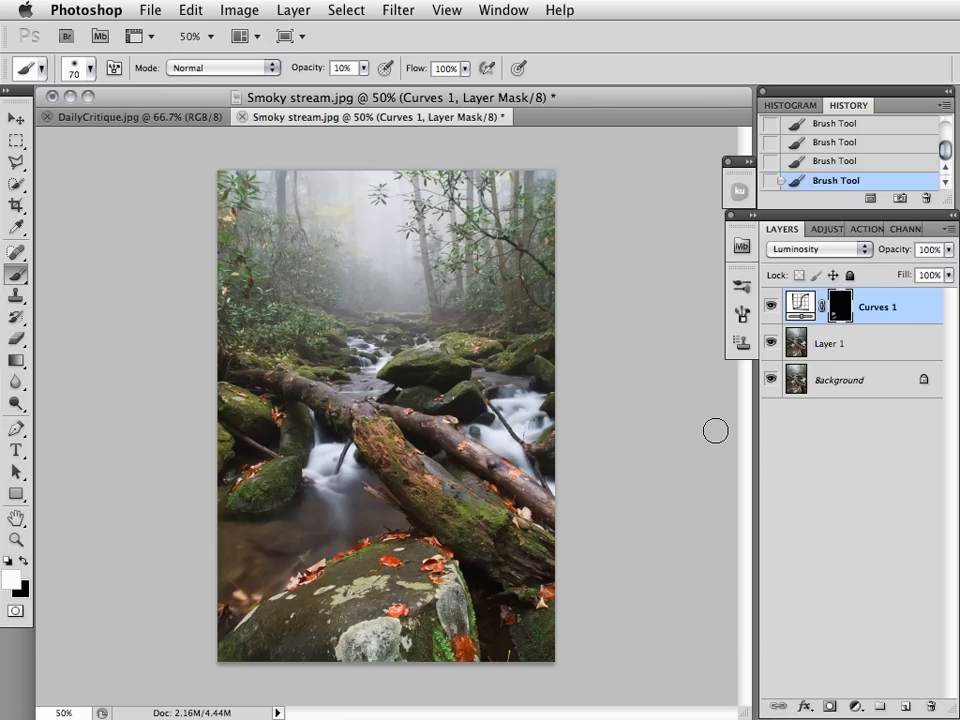
mouse_move(690, 438)
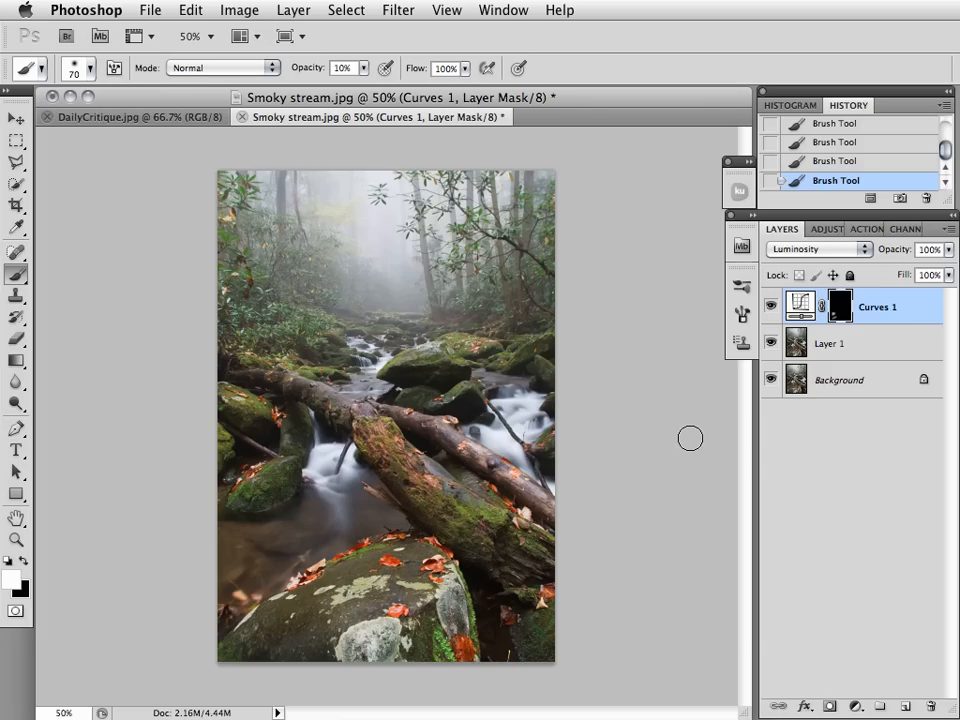
mouse_move(673, 447)
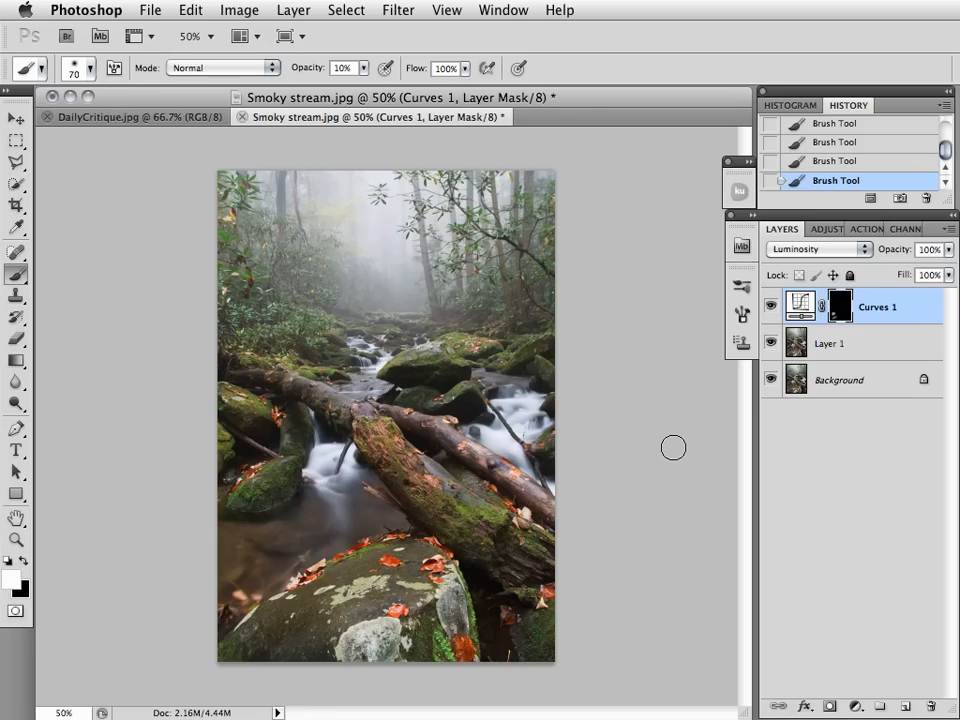
mouse_move(457, 320)
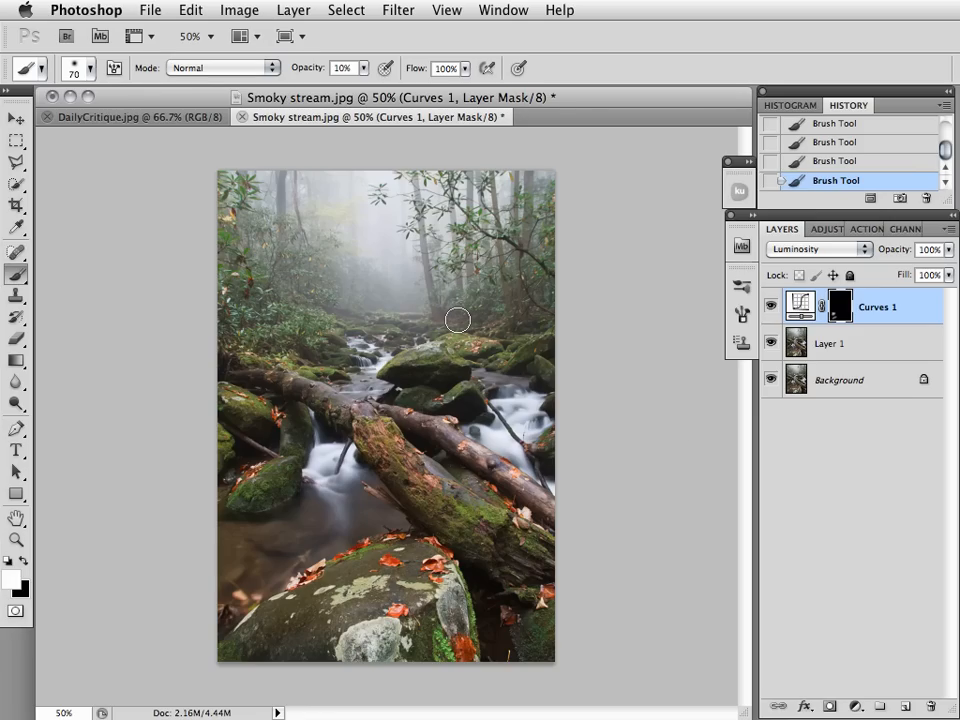
mouse_move(378, 265)
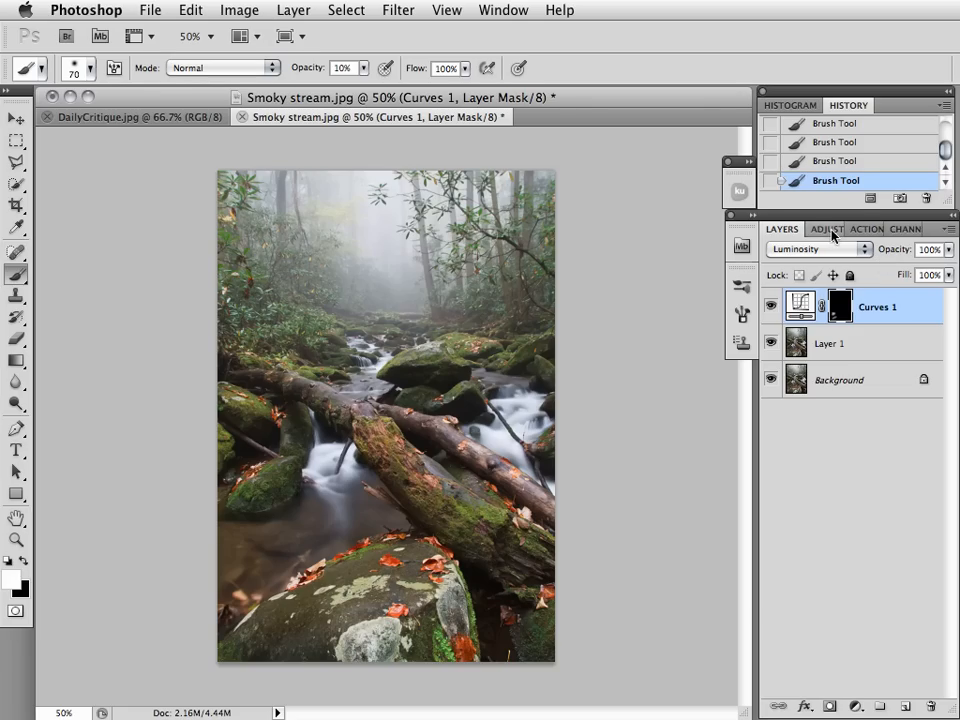
- Add Curves 2, sample the fog and lift its midtone point to brighten it
left_click(826, 228)
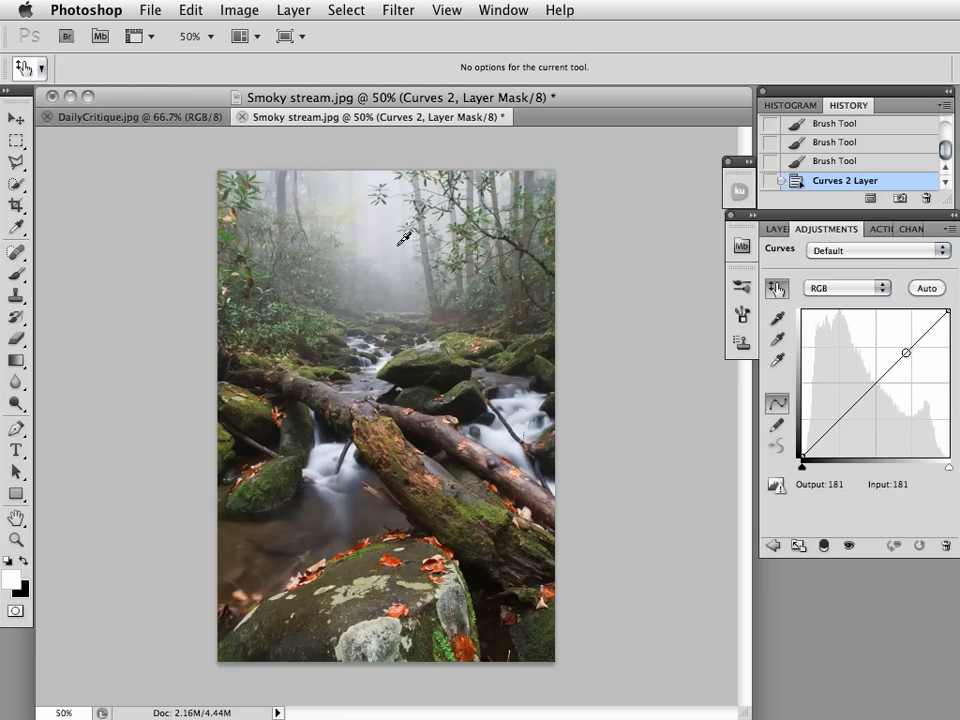
left_click_drag(906, 353, 920, 338)
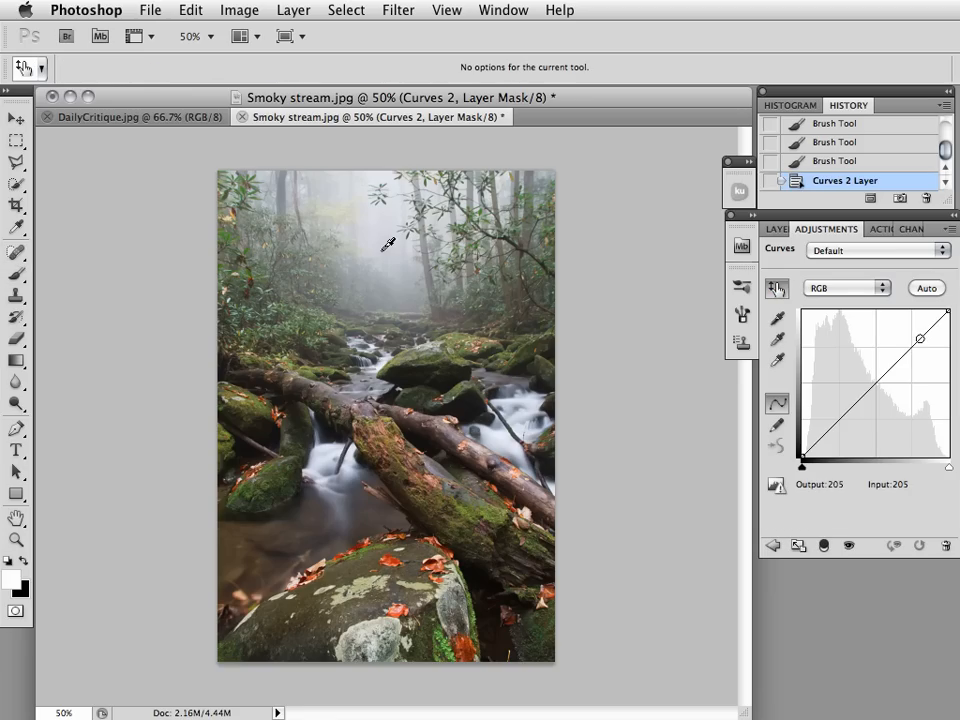
left_click_drag(920, 339, 924, 335)
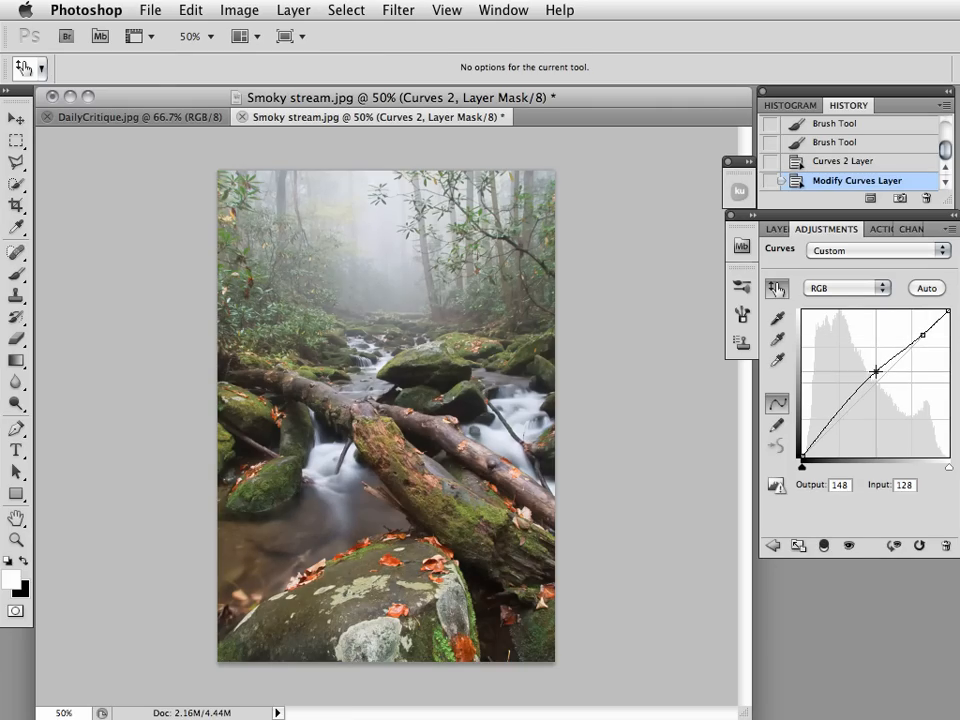
left_click_drag(875, 372, 873, 368)
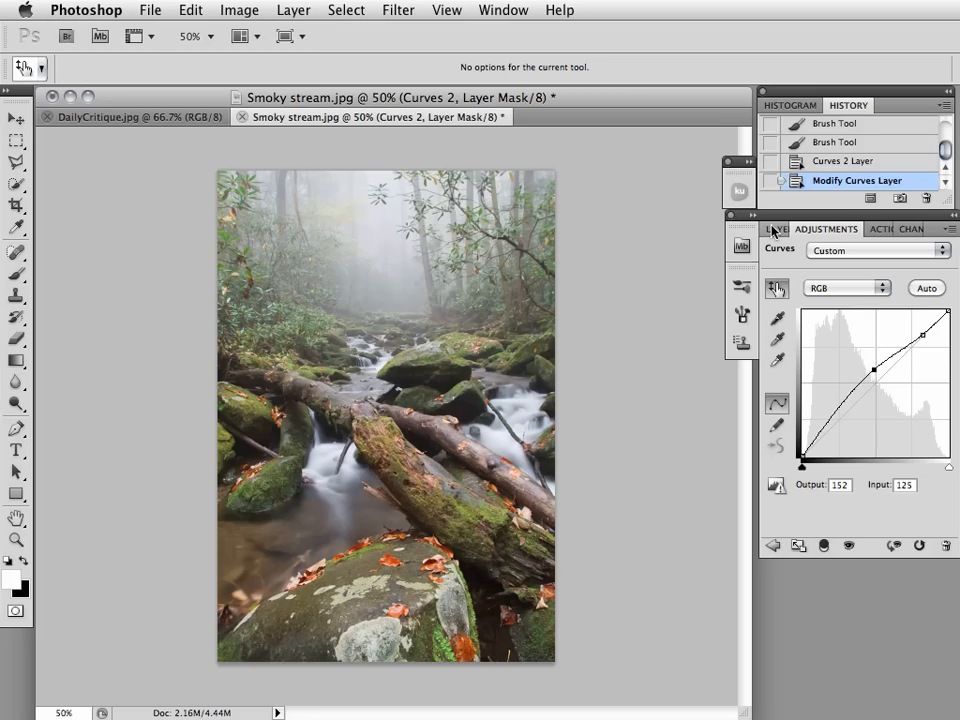
left_click(782, 229)
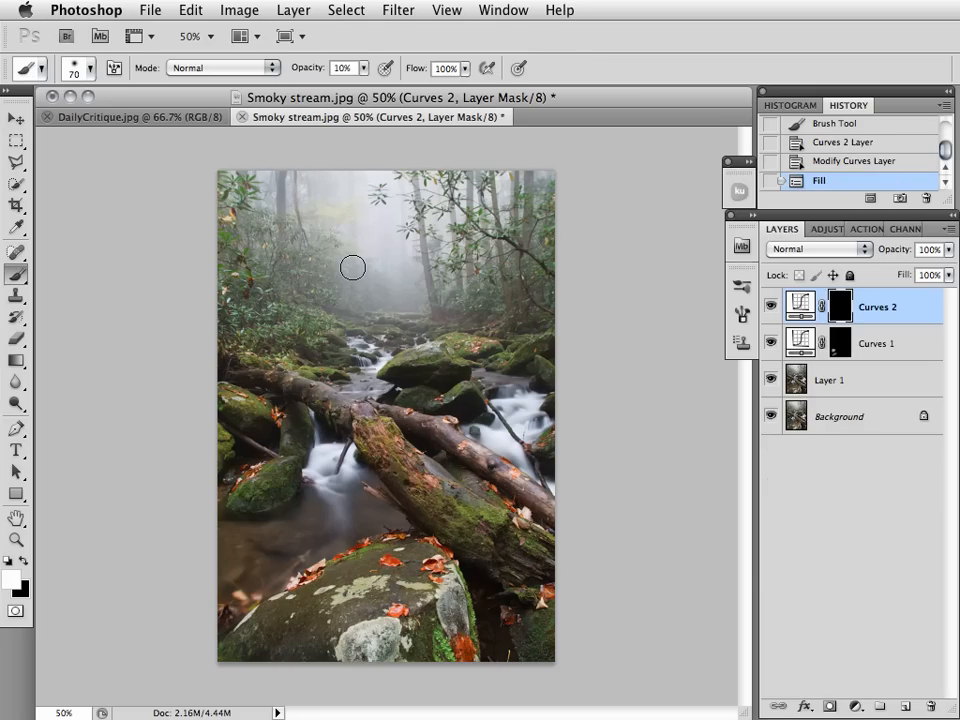
mouse_move(373, 267)
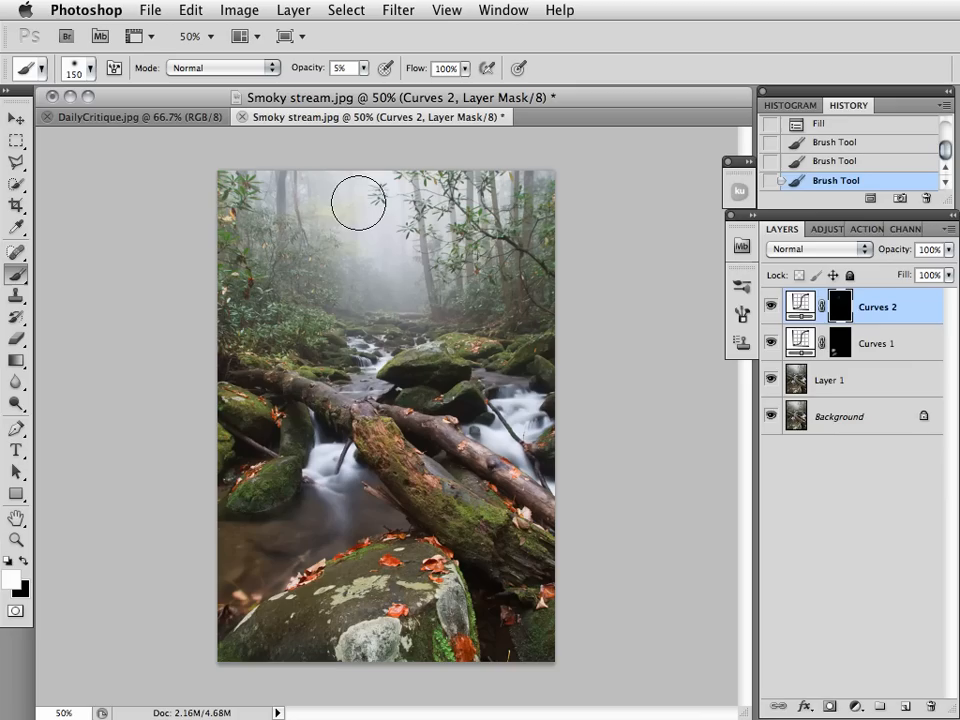
- Paint the Curves 2 mask over the hazy upper forest, toggling the layer to compare
left_click_drag(358, 203, 370, 322)
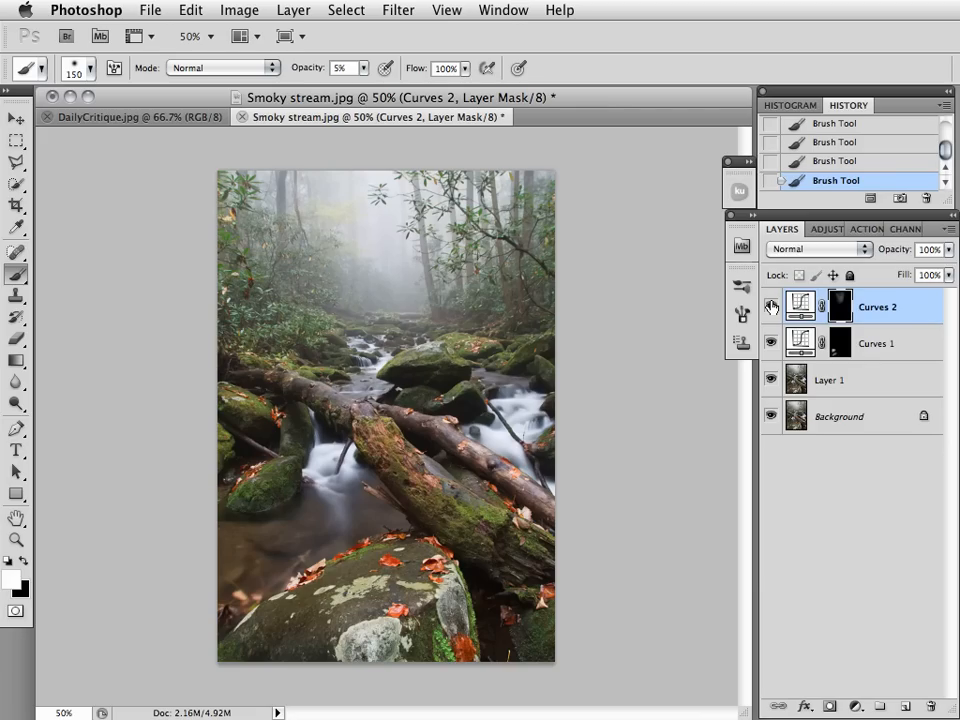
left_click(771, 307)
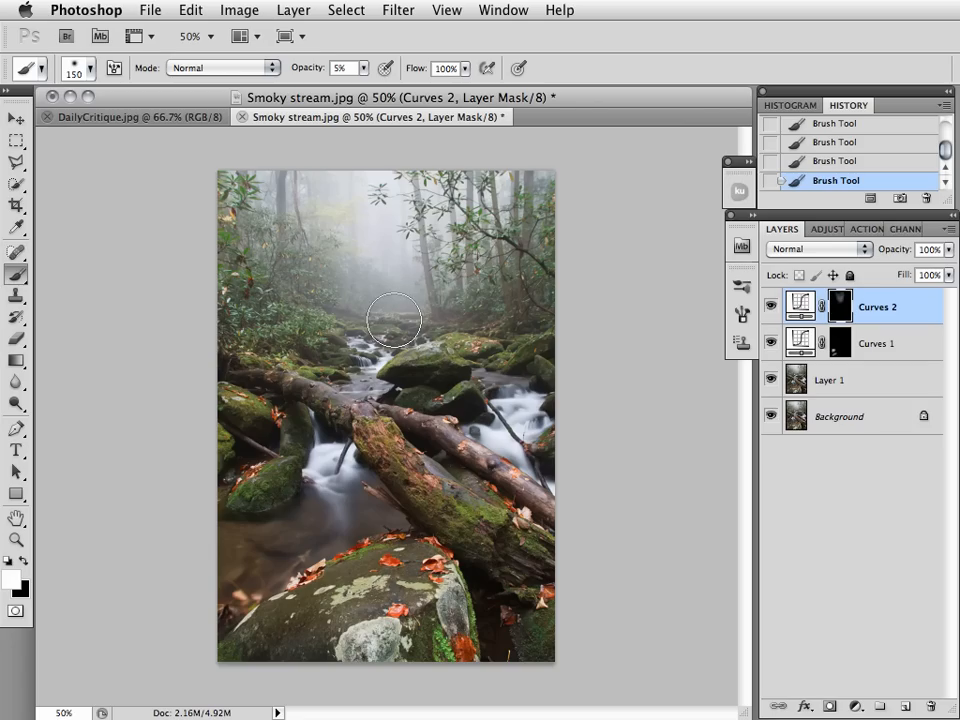
mouse_move(397, 315)
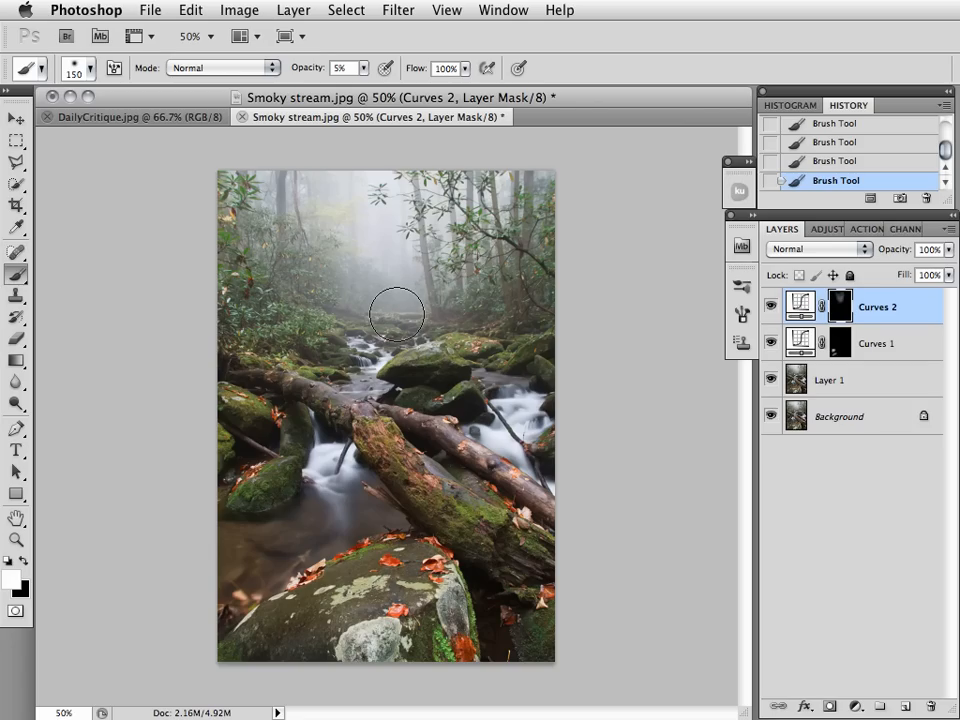
mouse_move(422, 268)
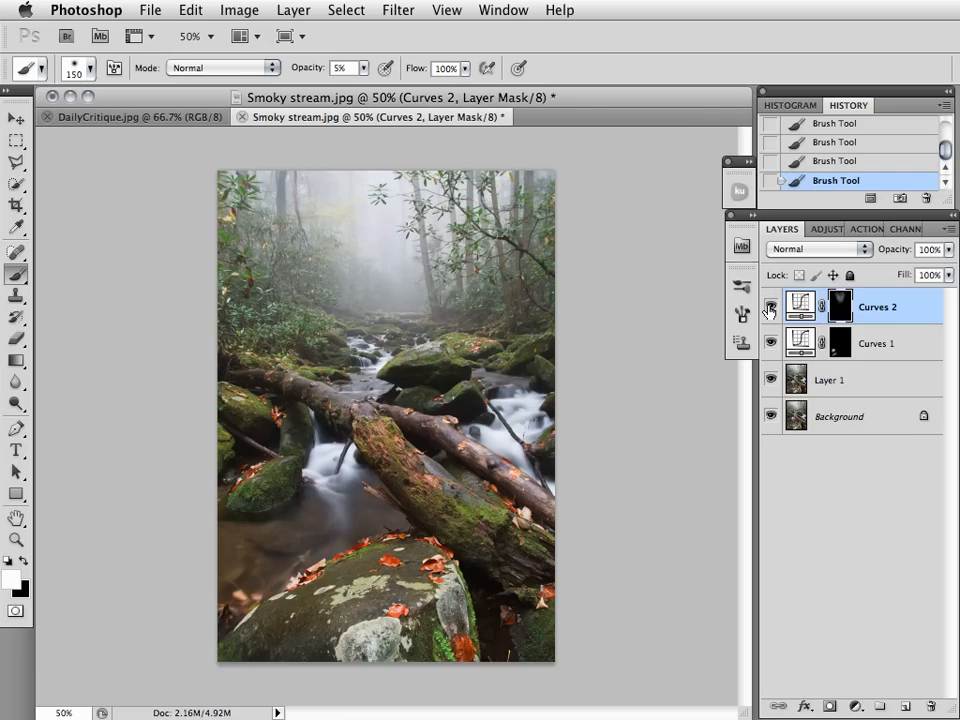
mouse_move(770, 307)
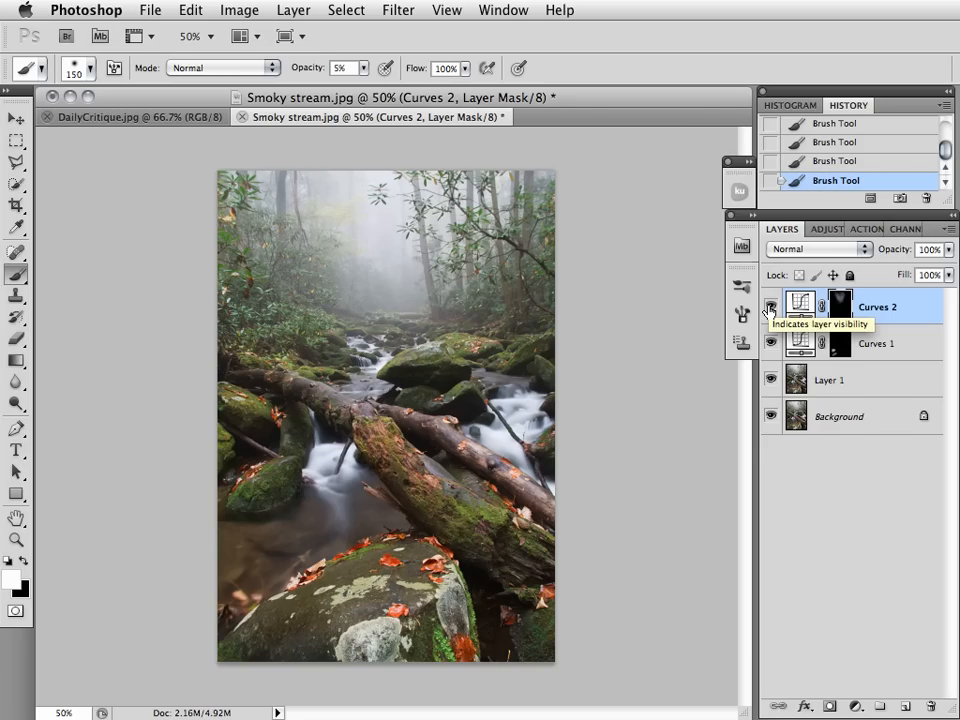
left_click(771, 307)
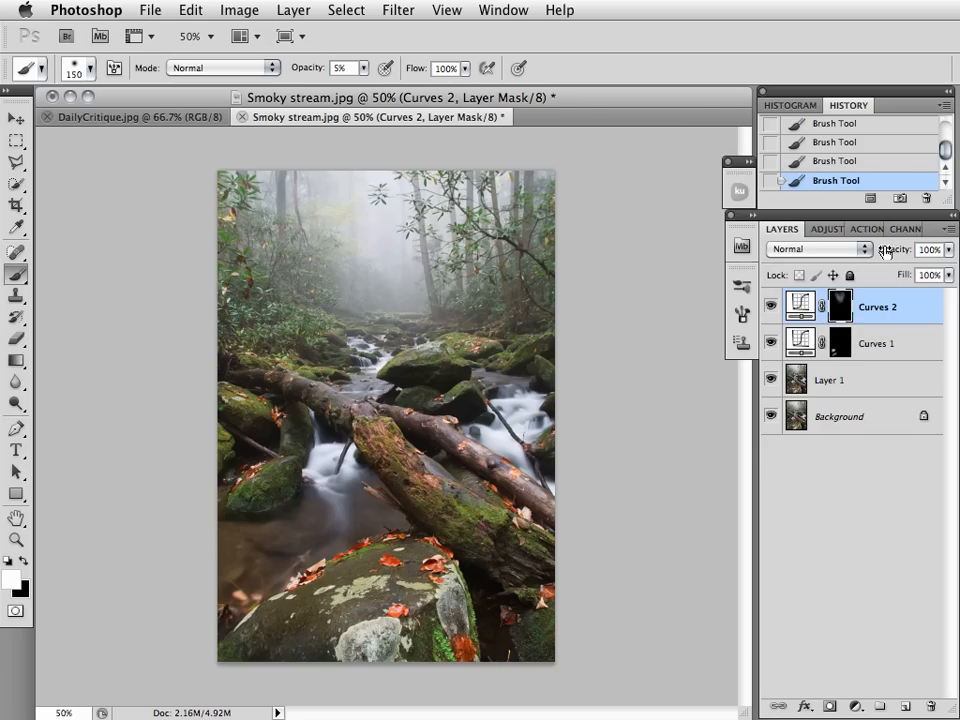
- Add a Selective Color layer, target Yellows, and drag Cyan to +71
left_click(826, 229)
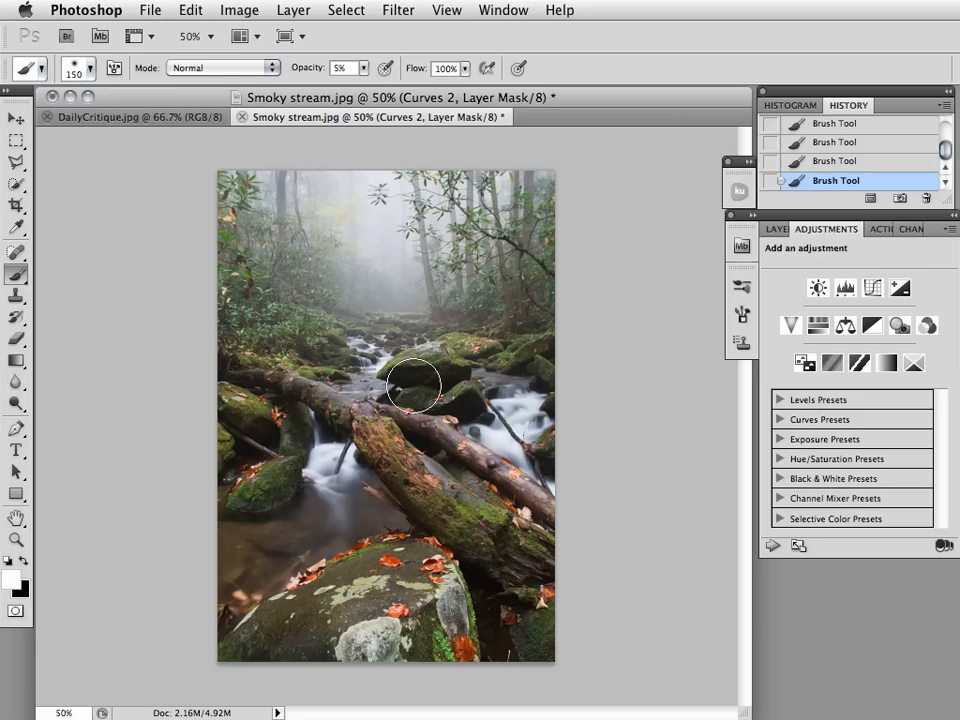
mouse_move(430, 353)
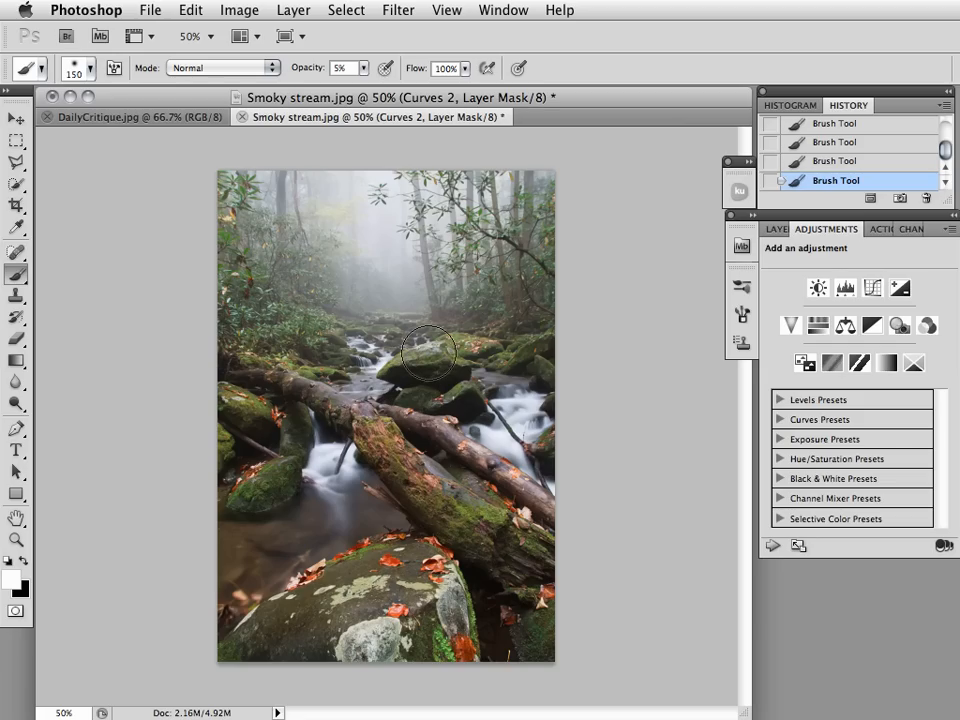
mouse_move(475, 515)
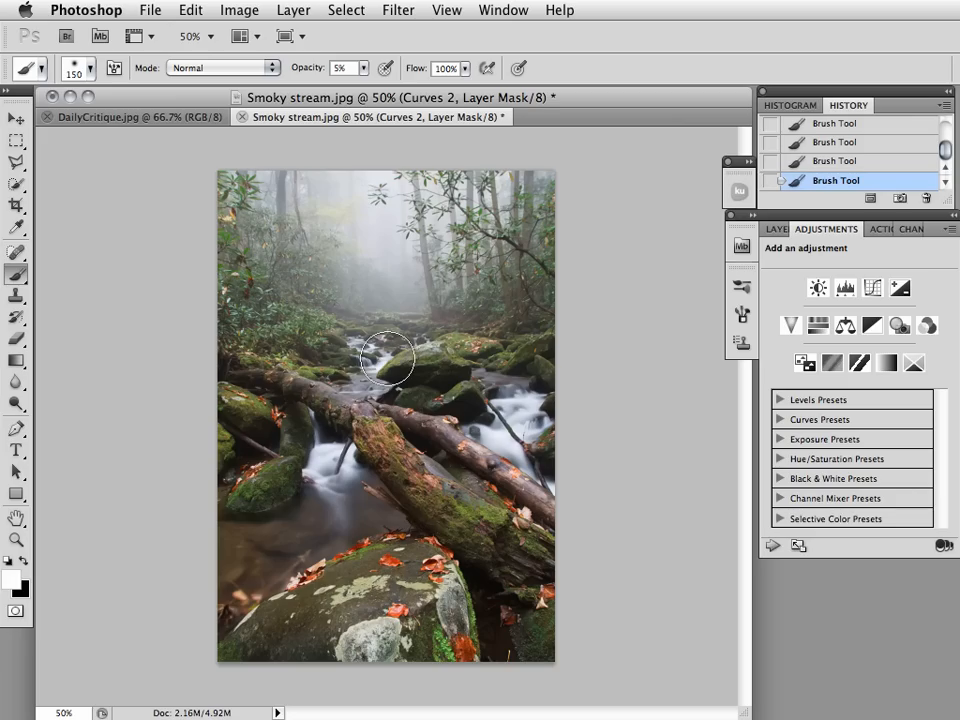
mouse_move(357, 272)
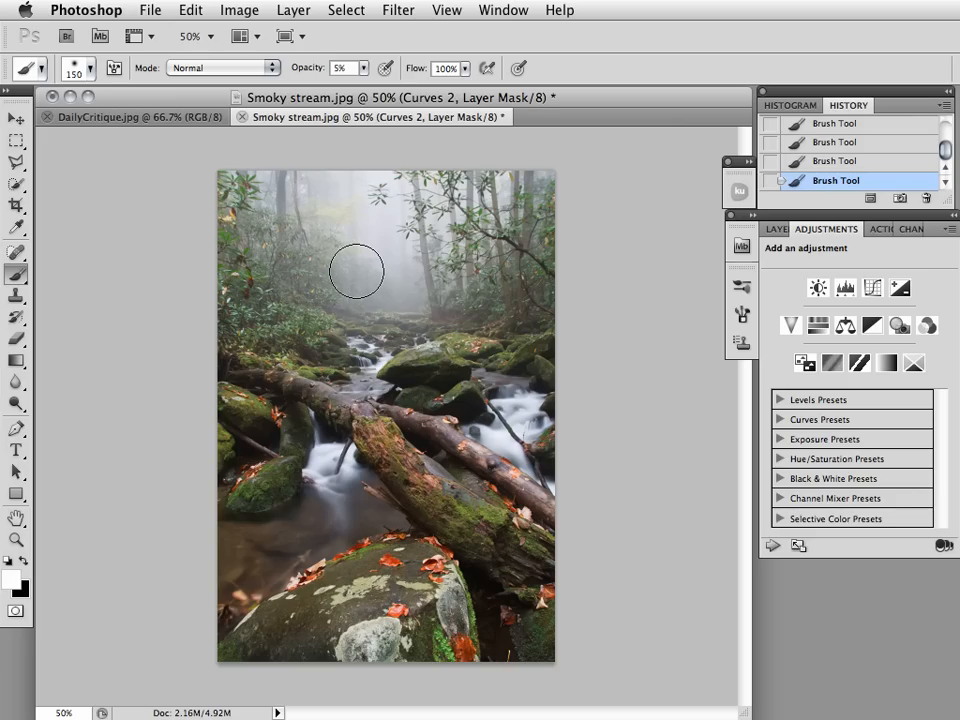
mouse_move(693, 450)
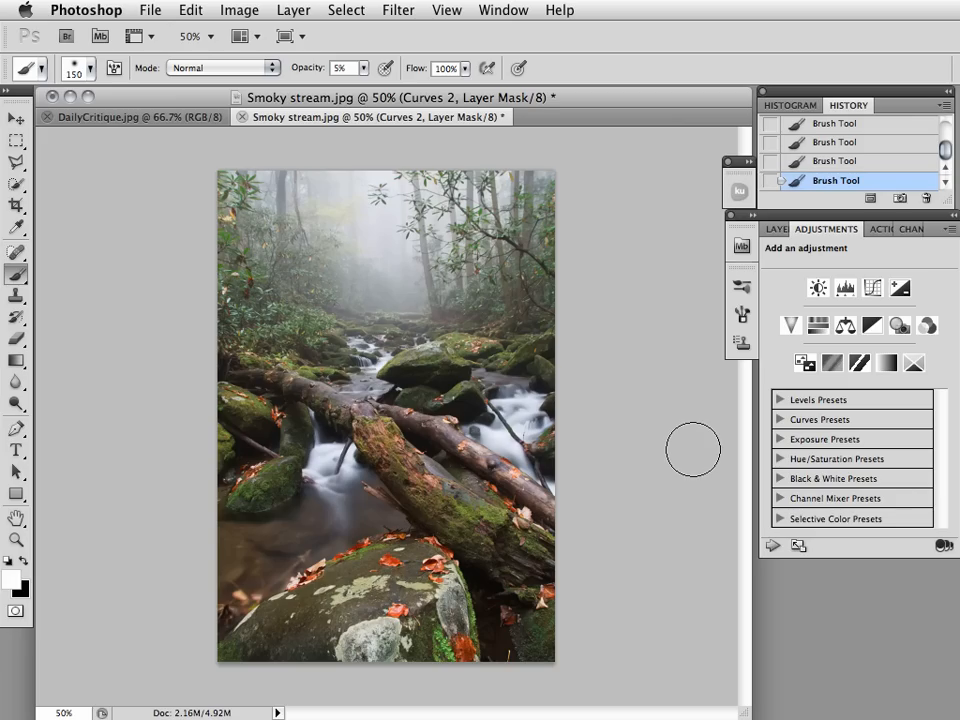
left_click(888, 362)
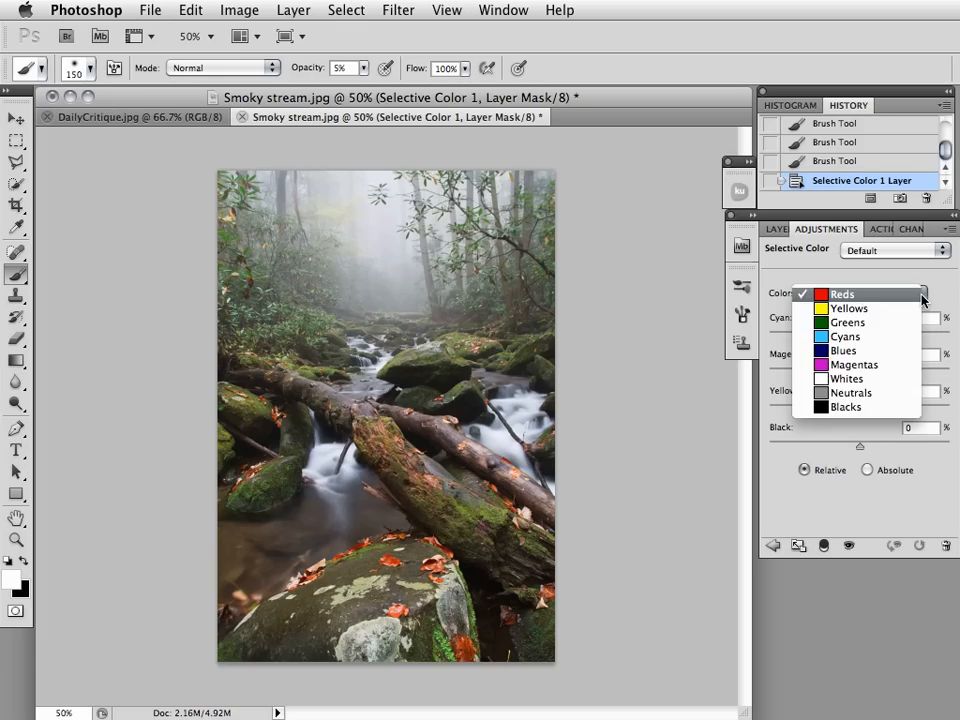
left_click(848, 308)
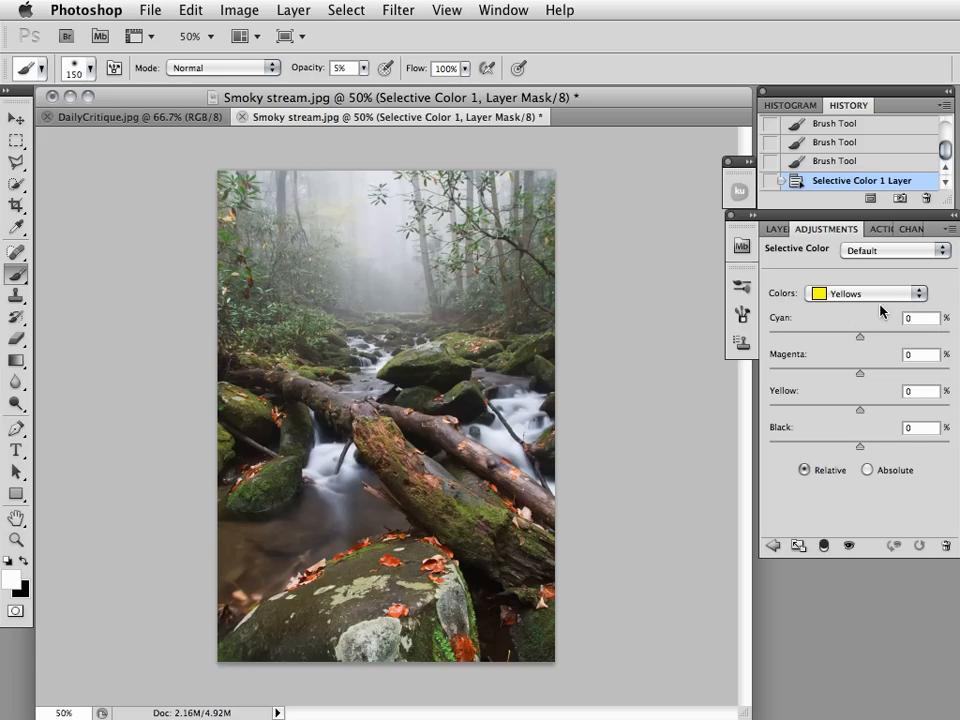
mouse_move(863, 340)
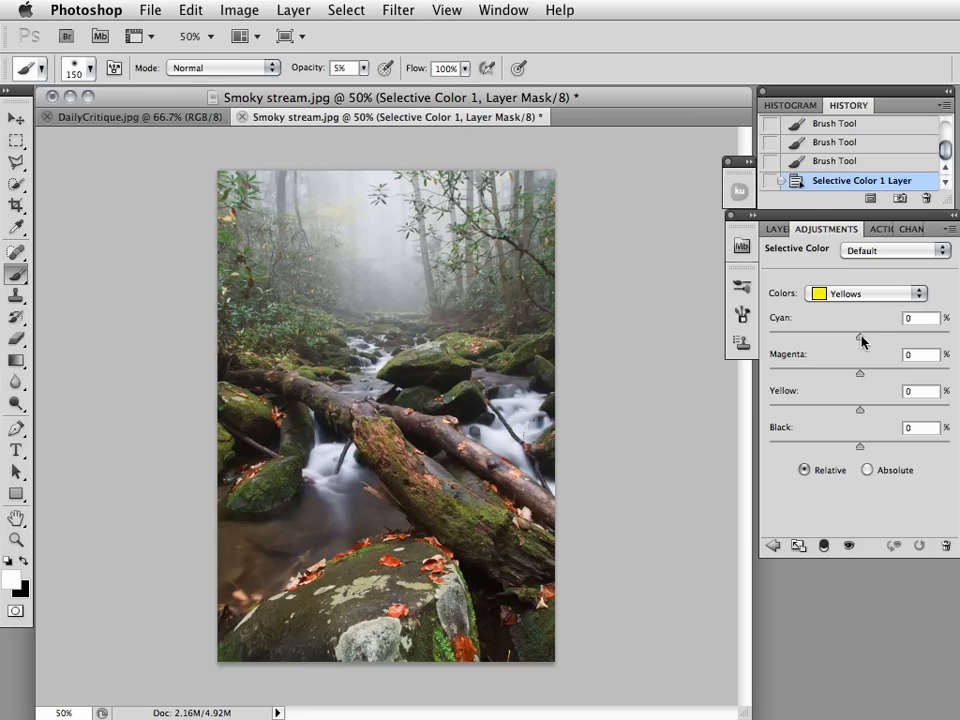
left_click_drag(860, 337, 868, 337)
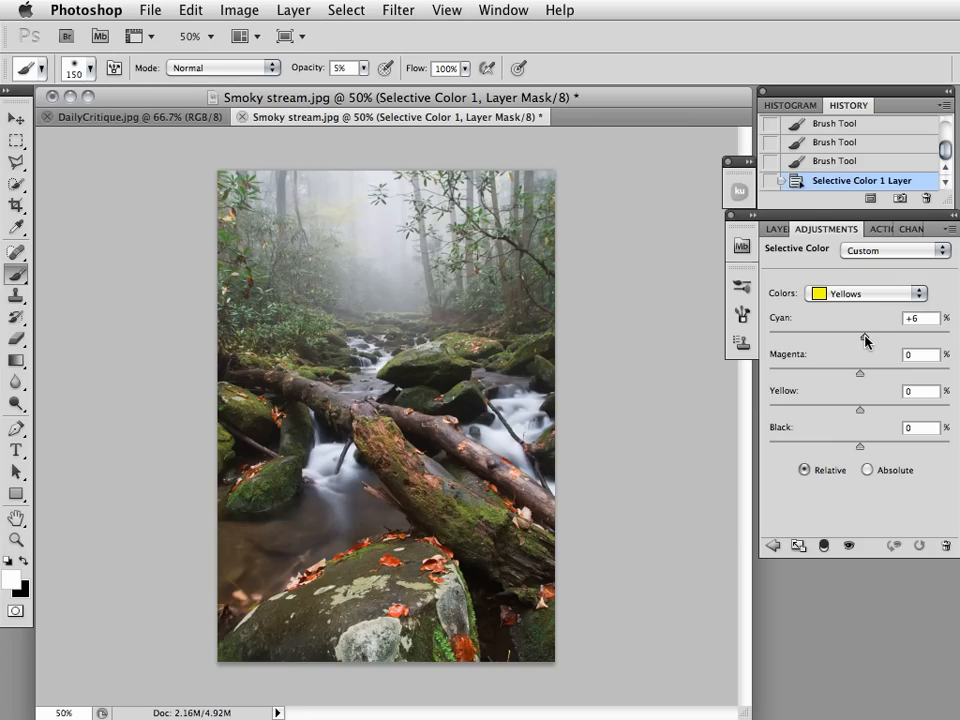
left_click_drag(860, 337, 918, 337)
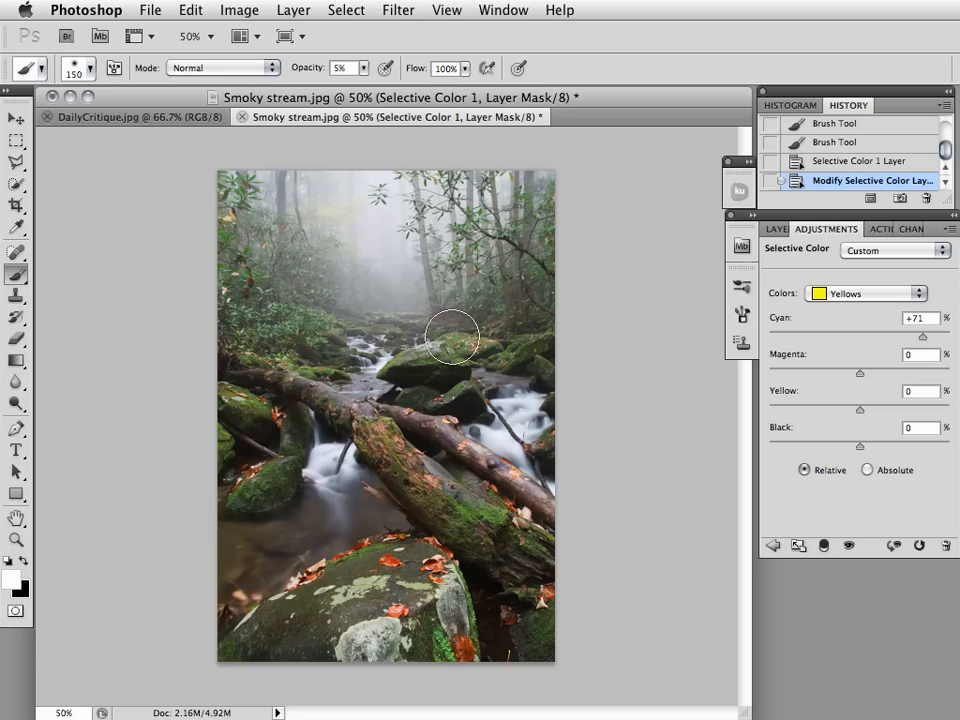
mouse_move(443, 343)
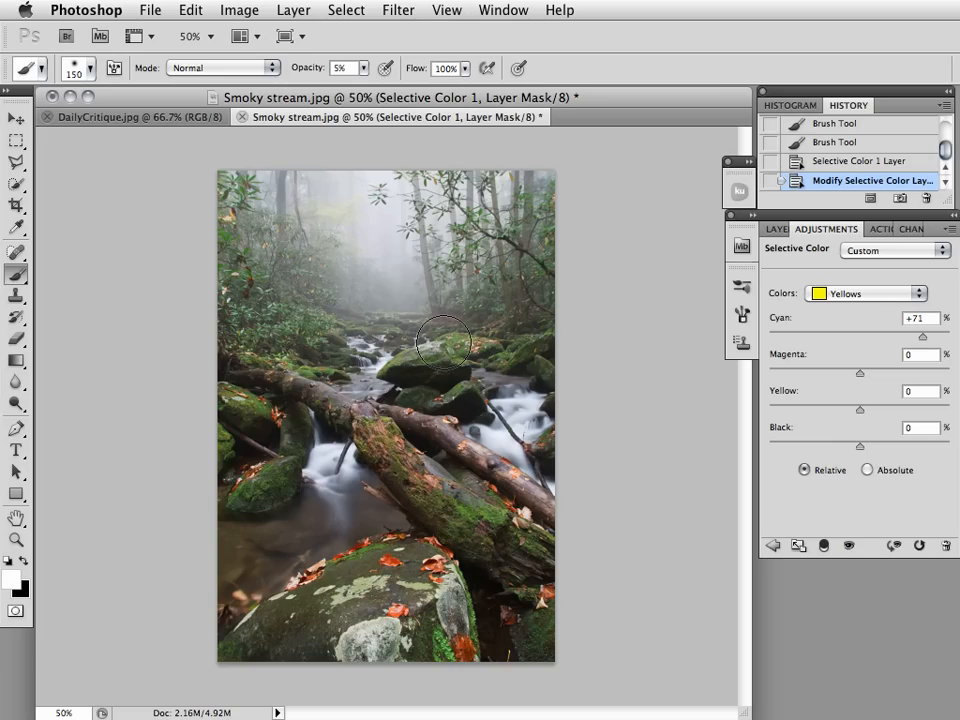
- Brush the Selective Color mask over the distant stream greens, then hide it to compare
left_click(781, 229)
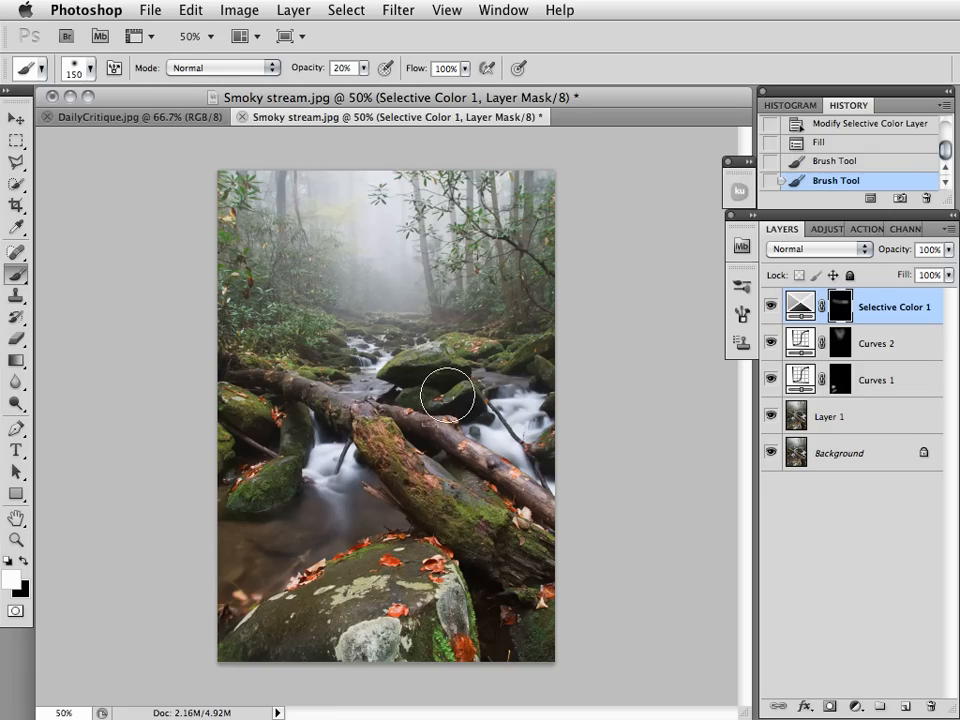
left_click_drag(447, 393, 353, 370)
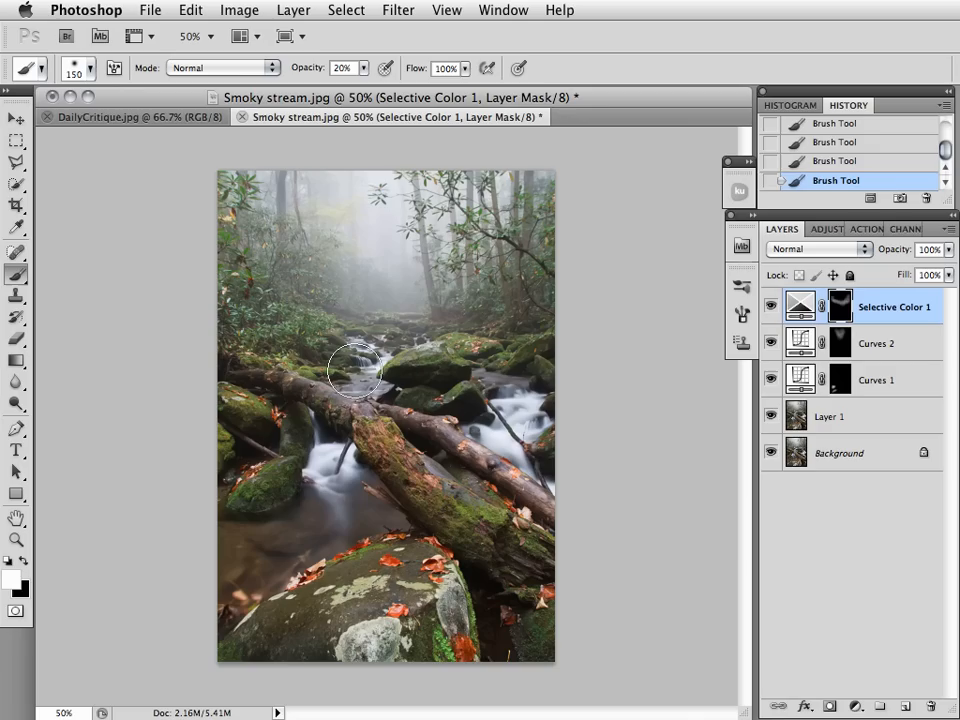
mouse_move(665, 383)
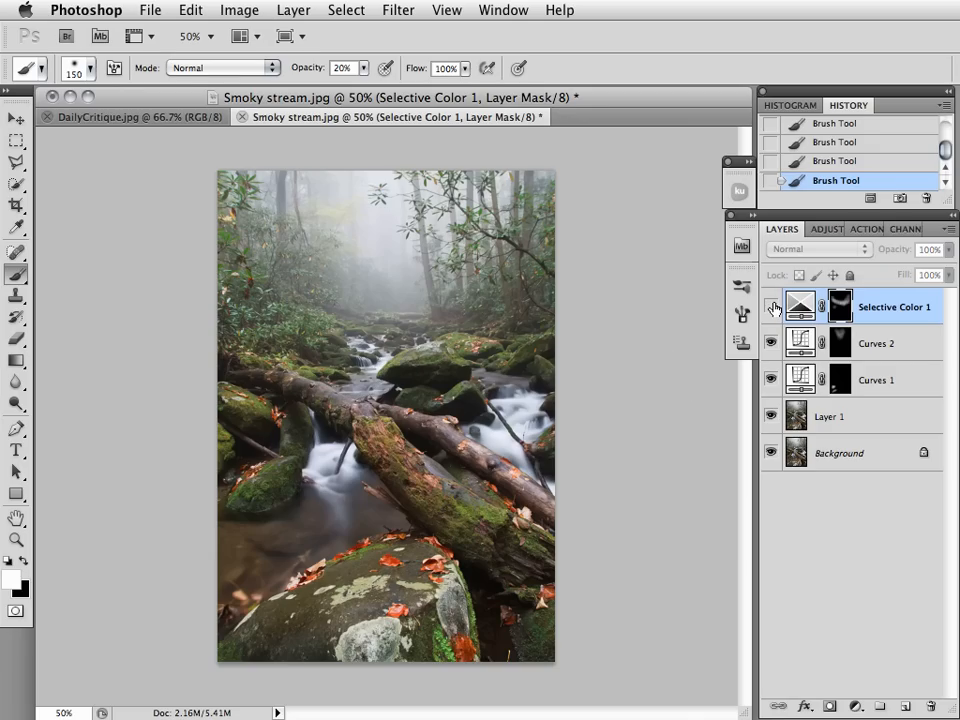
left_click(771, 307)
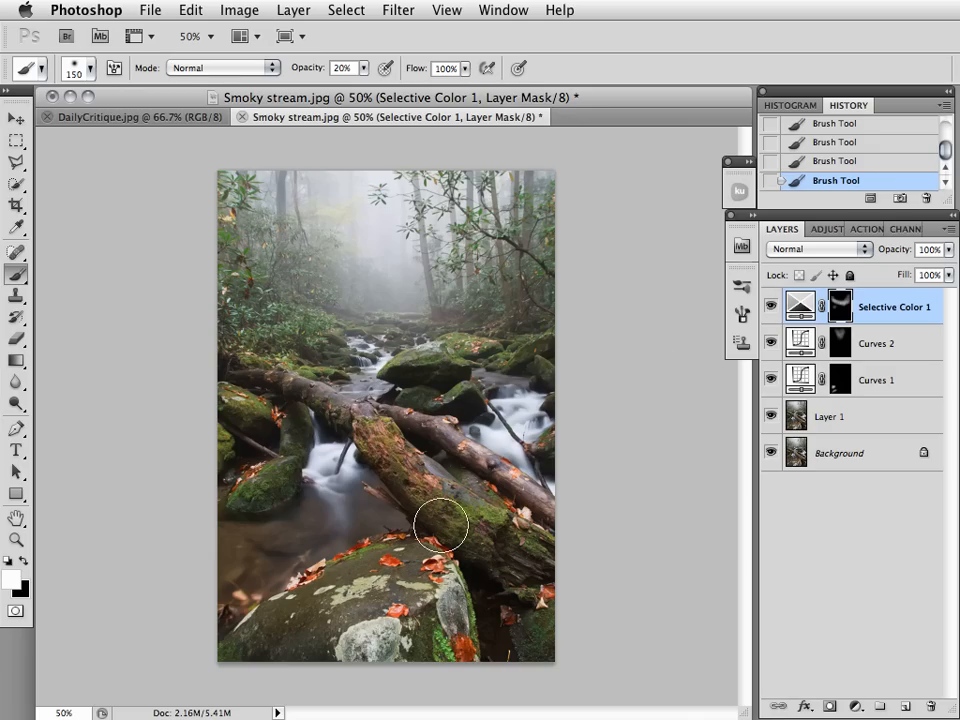
mouse_move(472, 605)
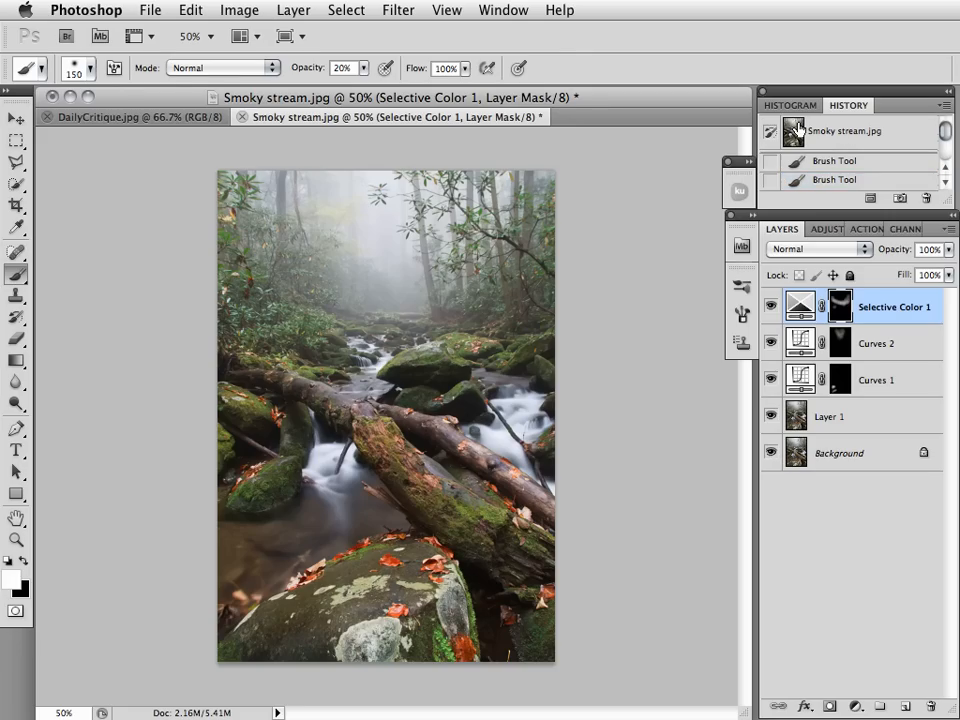
- View the original History snapshot, then switch to the DailyCritique.jpg document
left_click(845, 131)
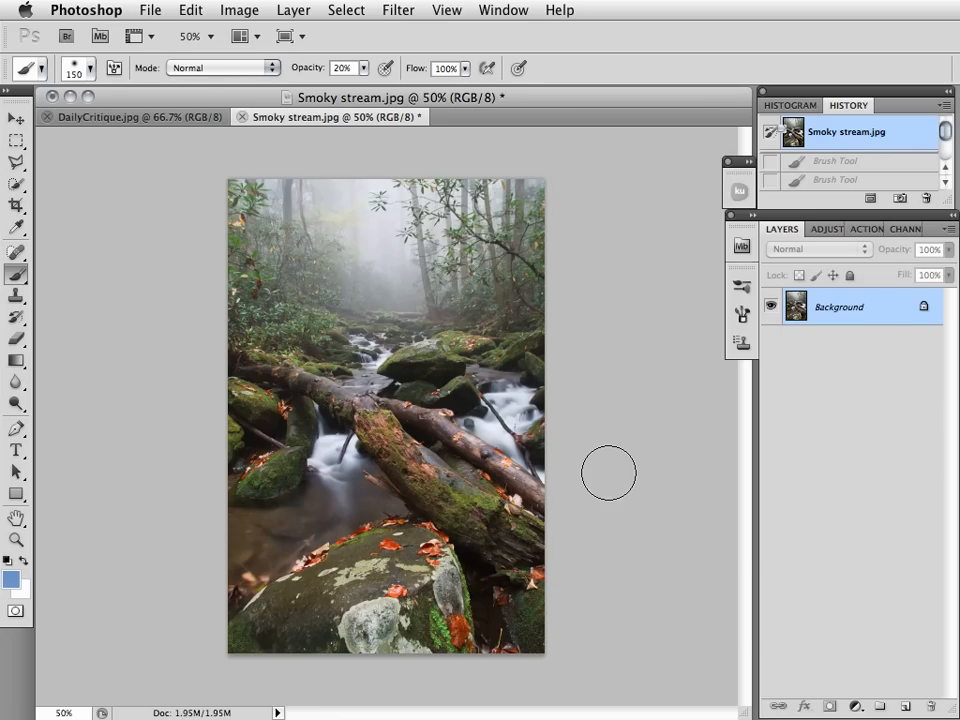
mouse_move(500, 298)
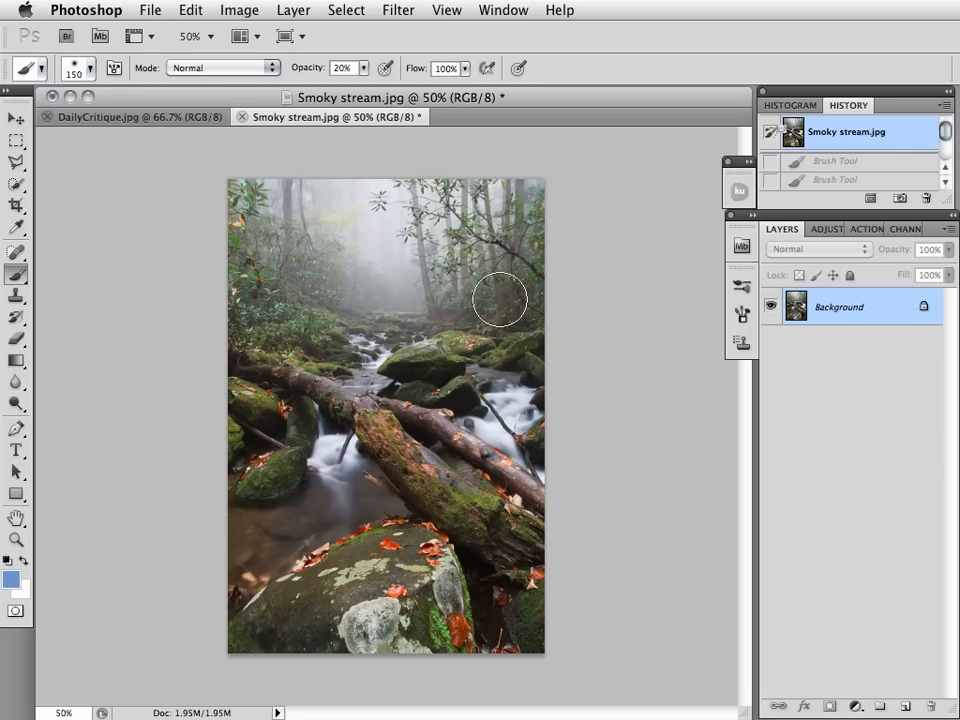
mouse_move(130, 117)
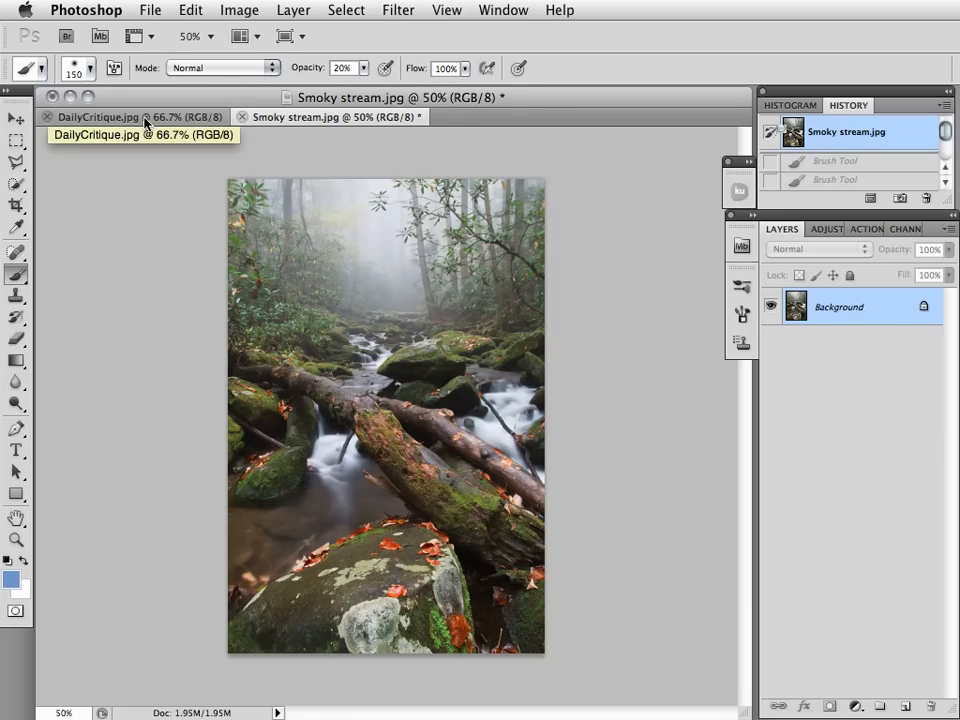
left_click(96, 117)
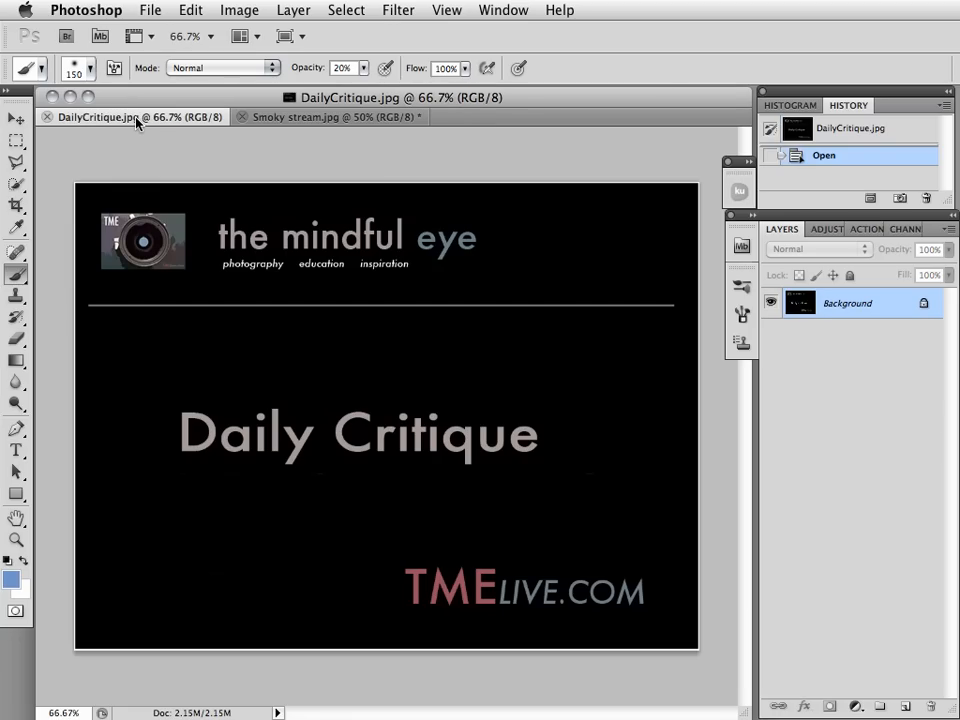